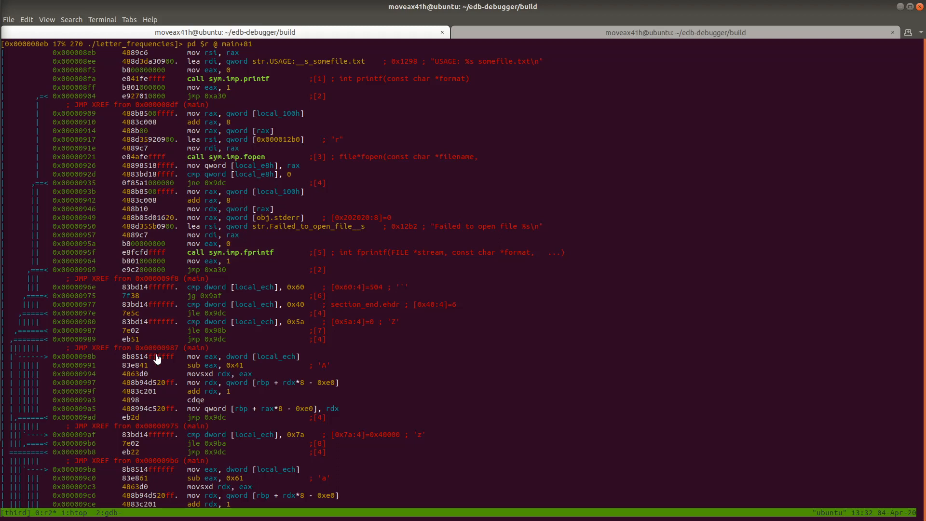
mouse_move(148, 381)
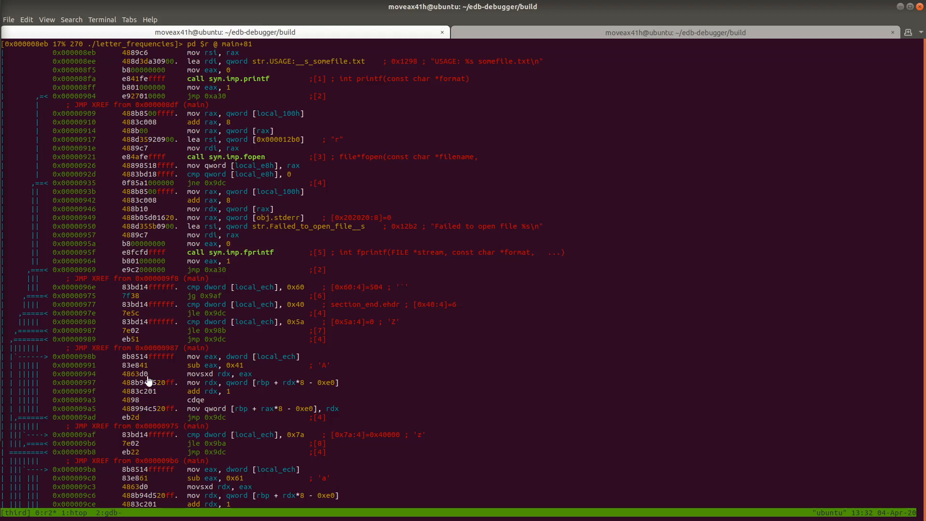
mouse_move(317, 266)
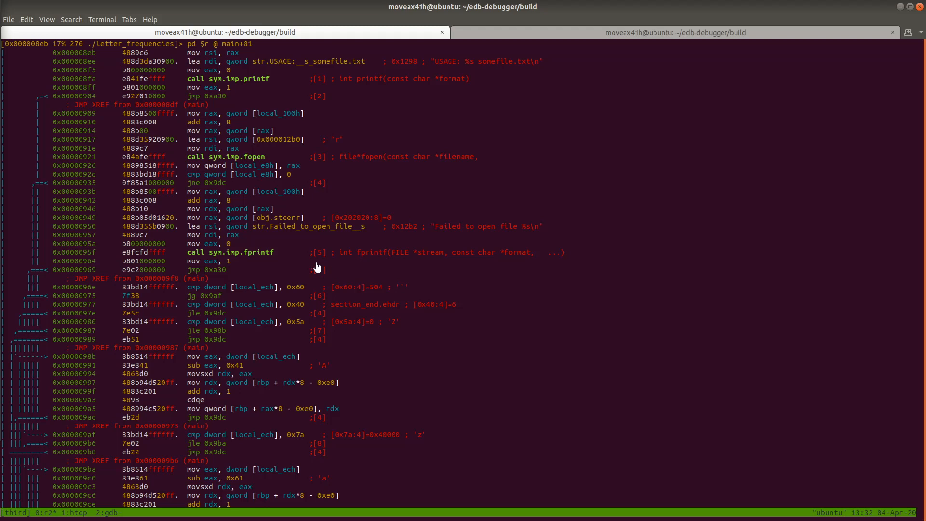
mouse_move(266, 200)
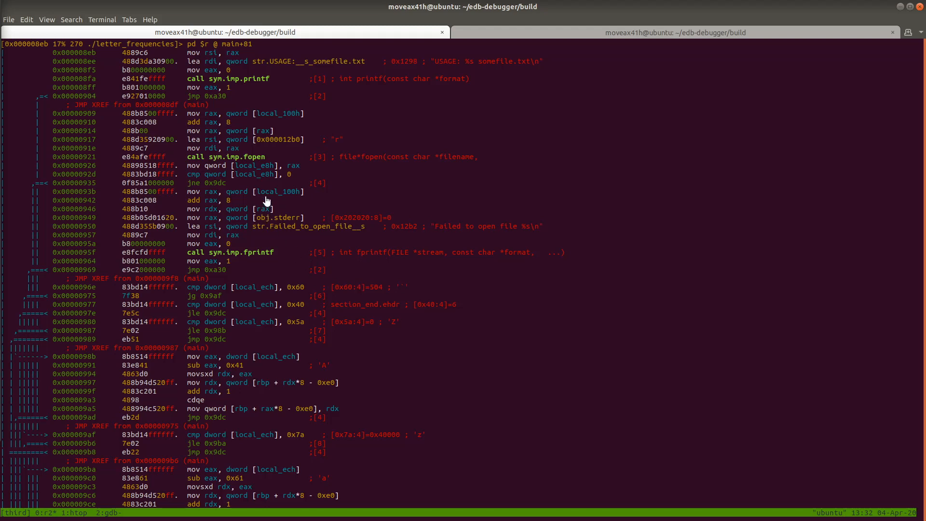
mouse_move(283, 251)
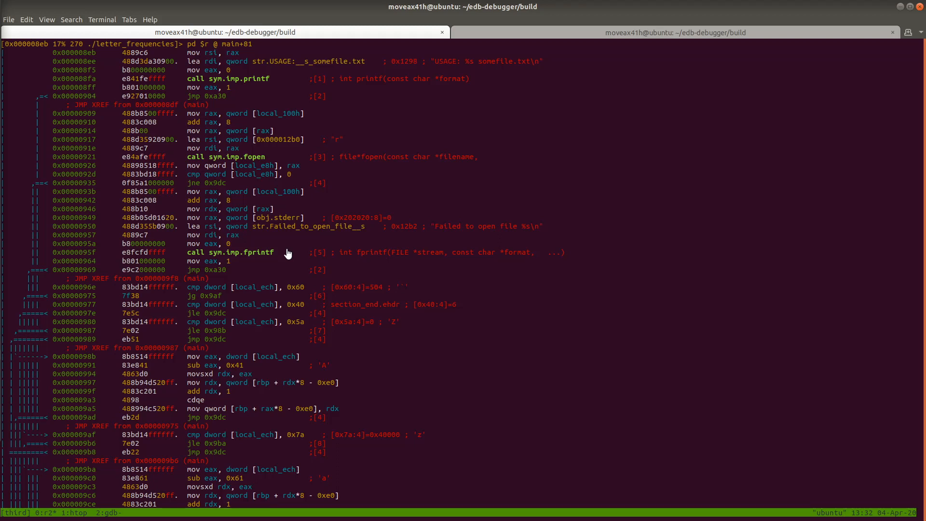
mouse_move(254, 262)
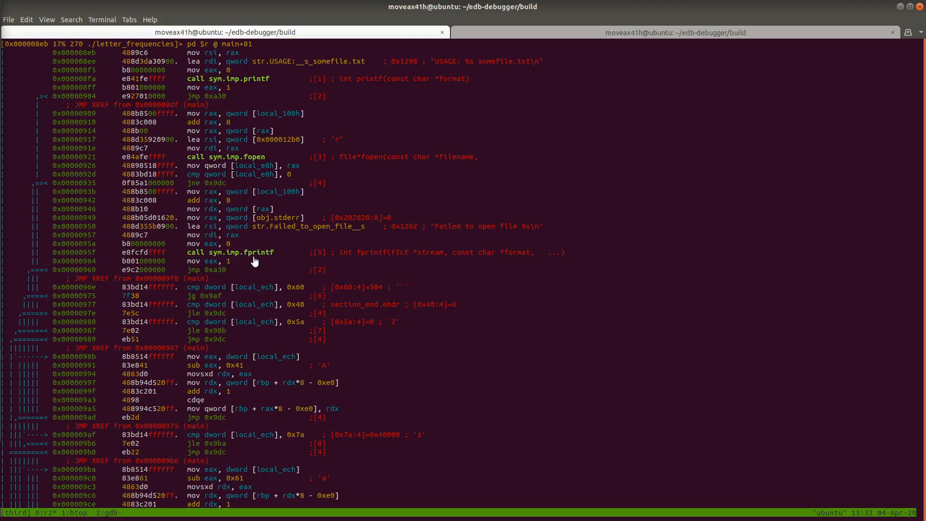
mouse_move(249, 300)
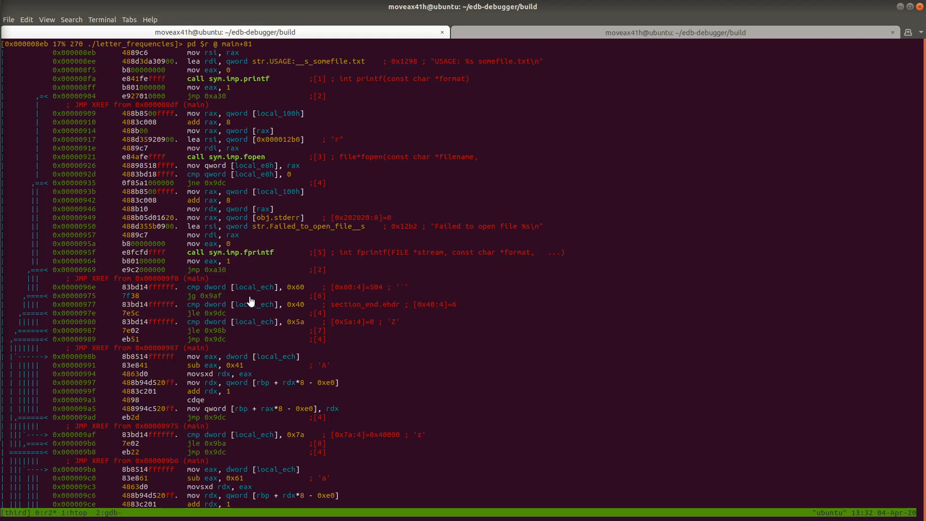
mouse_move(317, 306)
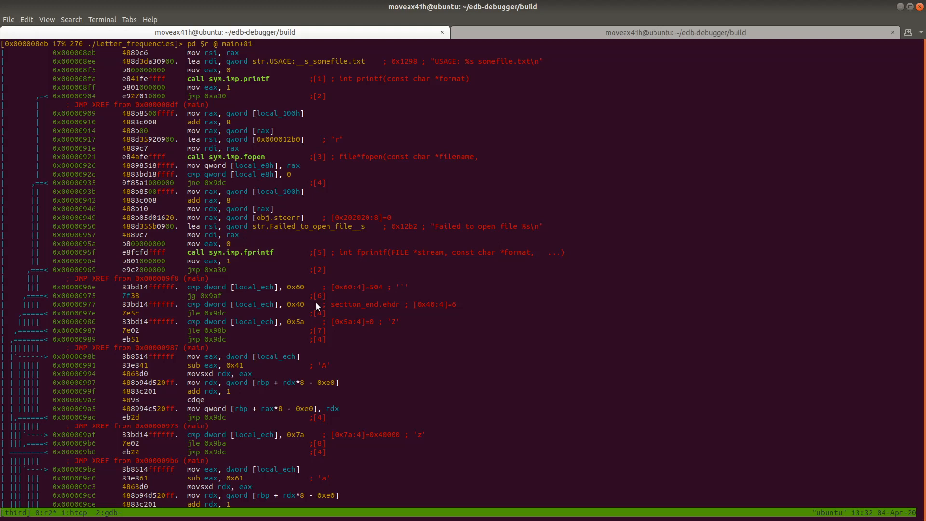
mouse_move(360, 311)
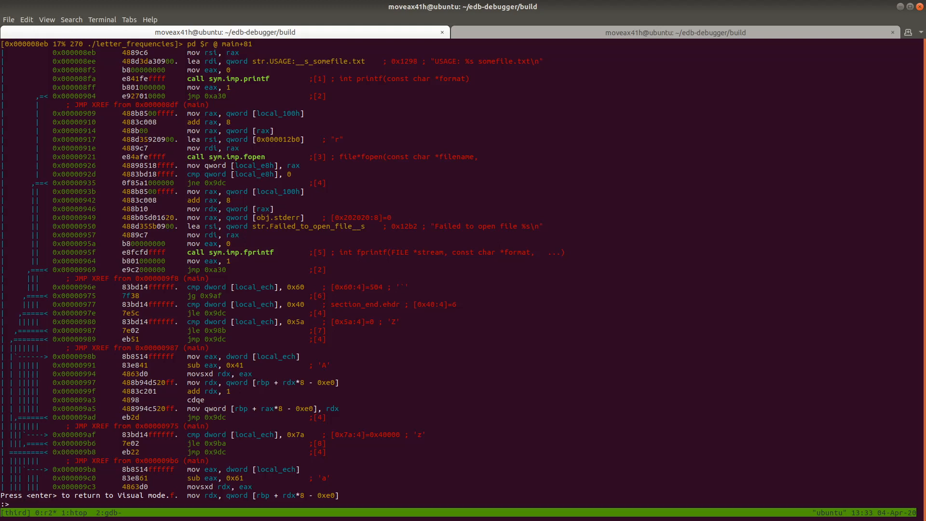
- Exit visual mode and show the i? help listing for imports, exports, sections, symbols and strings
key(Return)
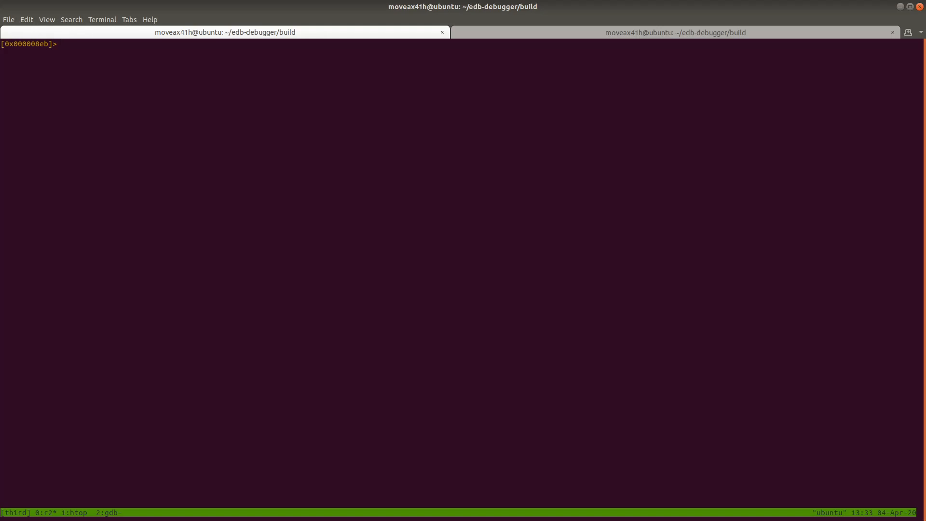
text(i)
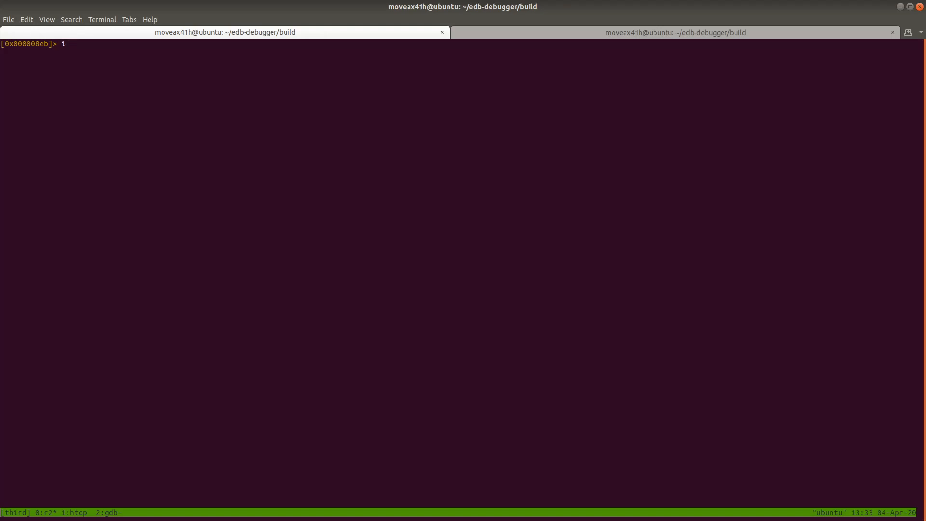
text(?)
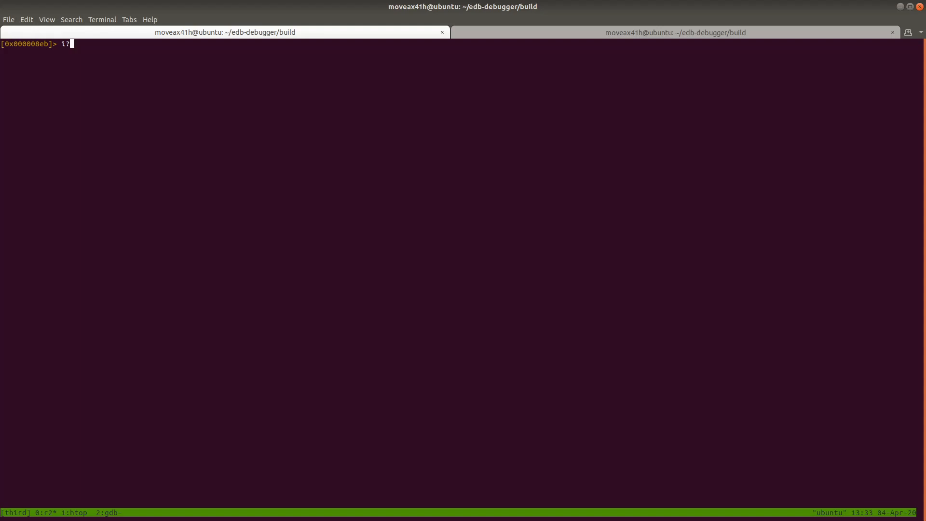
key(Return)
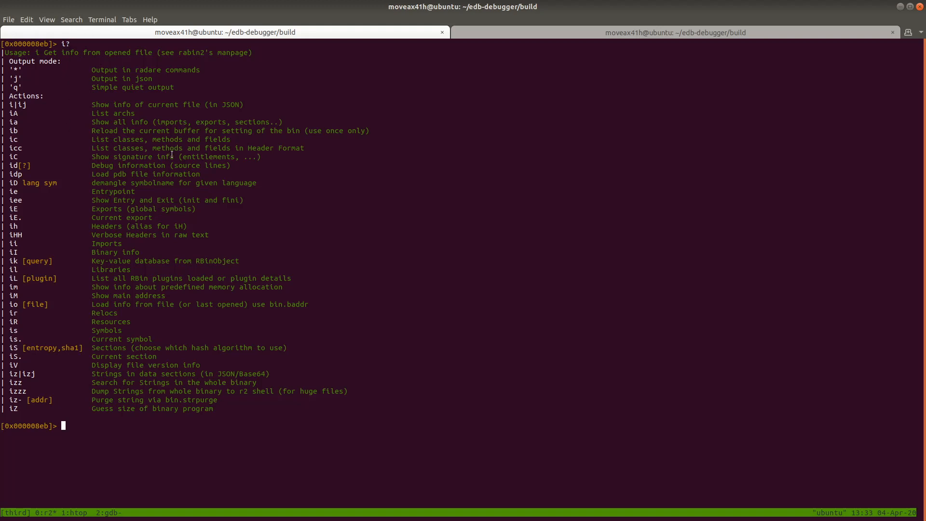
mouse_move(67, 244)
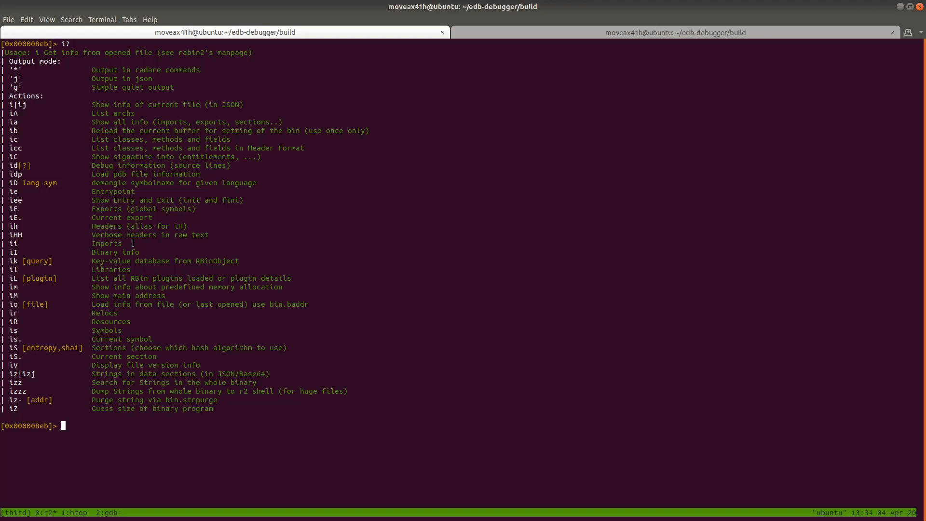
text(ii)
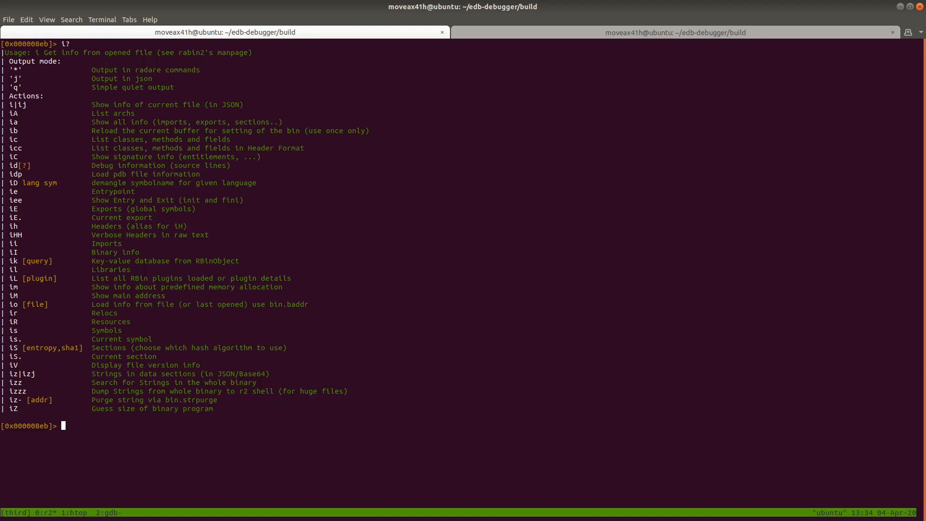
- Run ii to list imports such as putchar, puts, fclose, printf, fgetc, fprintf and fopen
text(aaa)
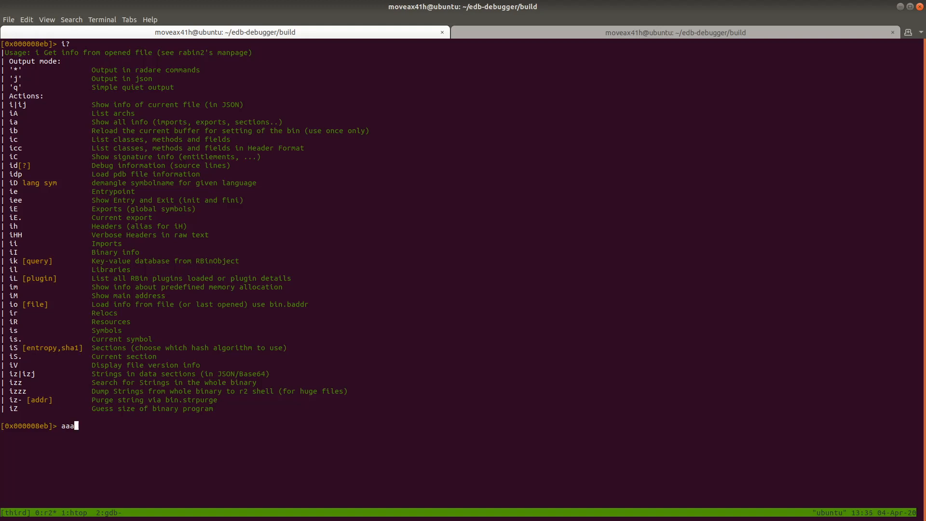
text(ii)
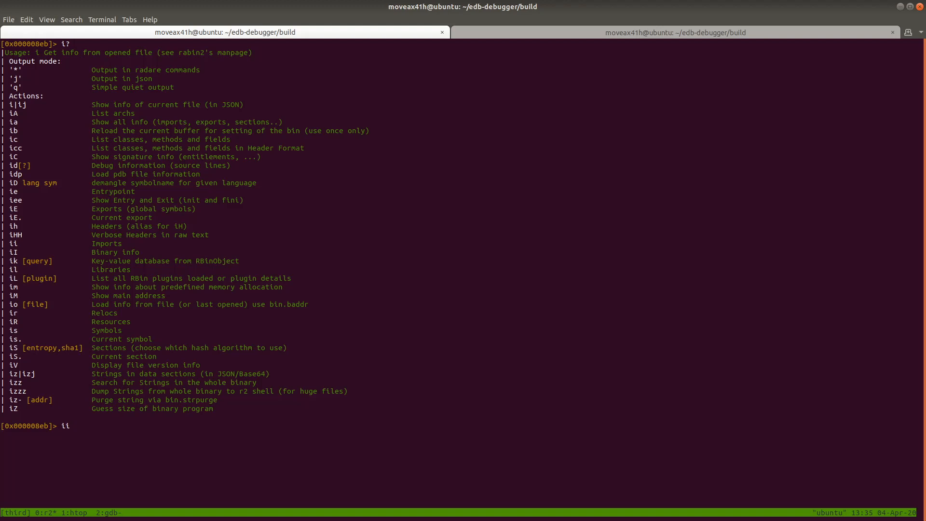
key(Return)
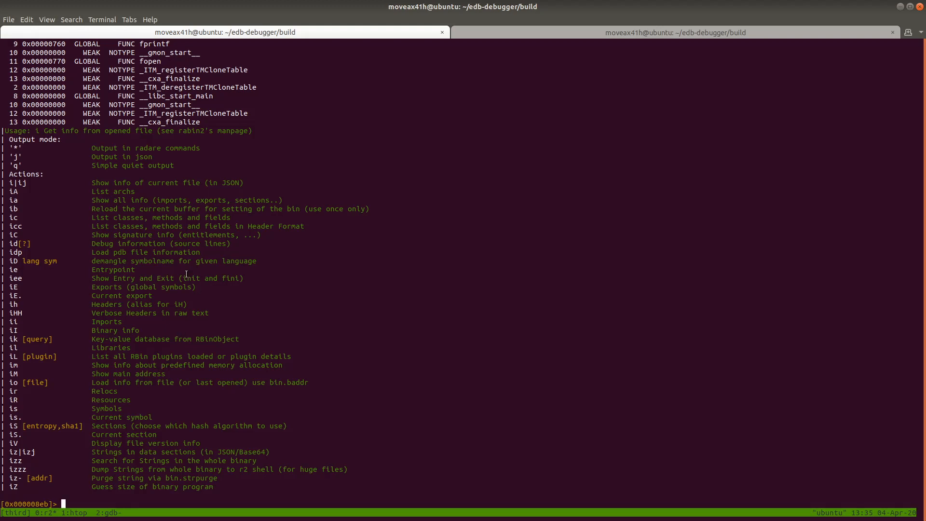
mouse_move(139, 360)
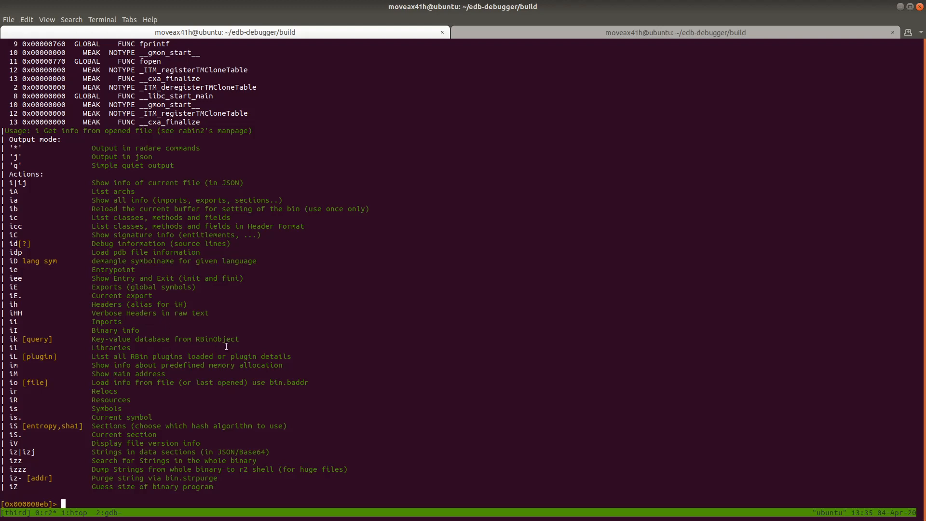
mouse_move(78, 378)
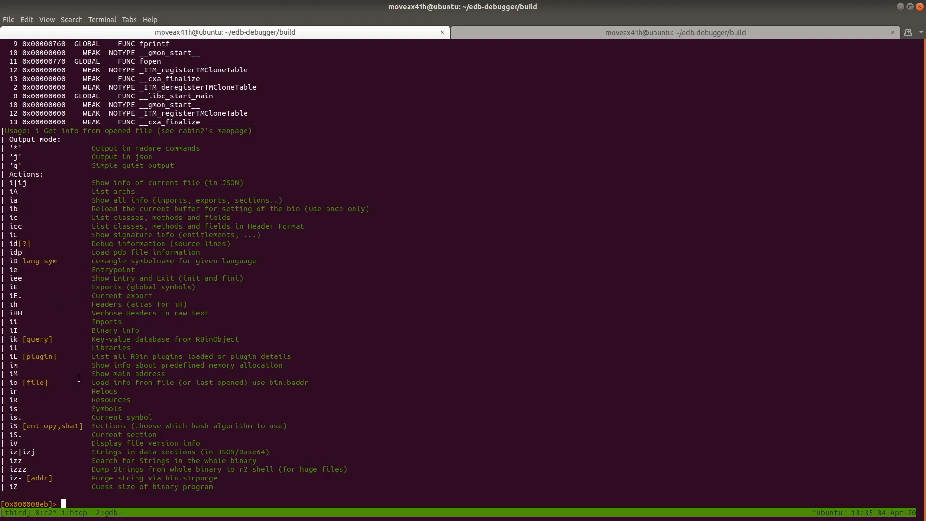
mouse_move(164, 455)
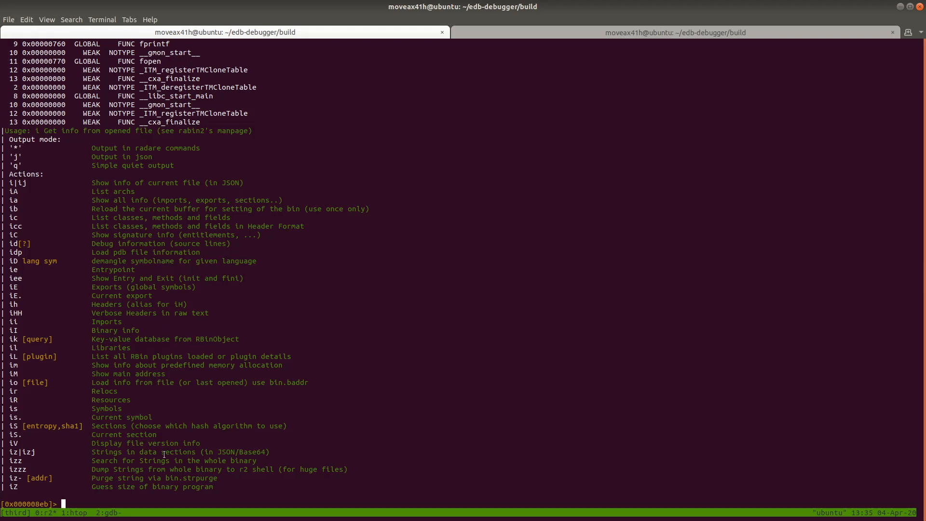
text(ii)
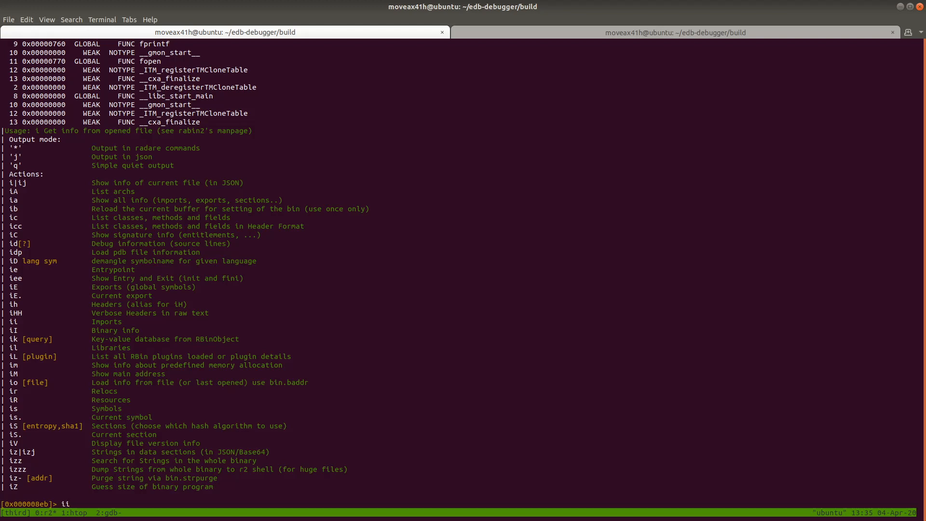
key(Return)
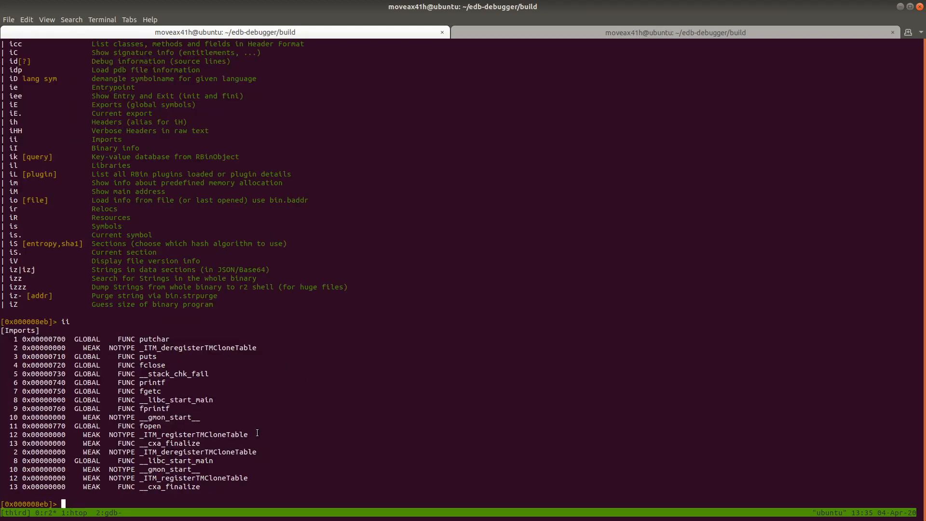
mouse_move(167, 369)
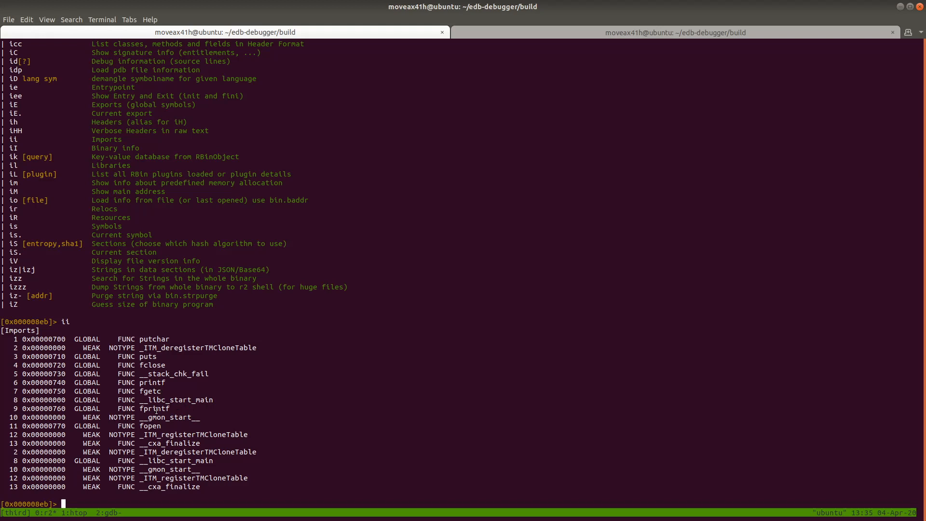
mouse_move(214, 362)
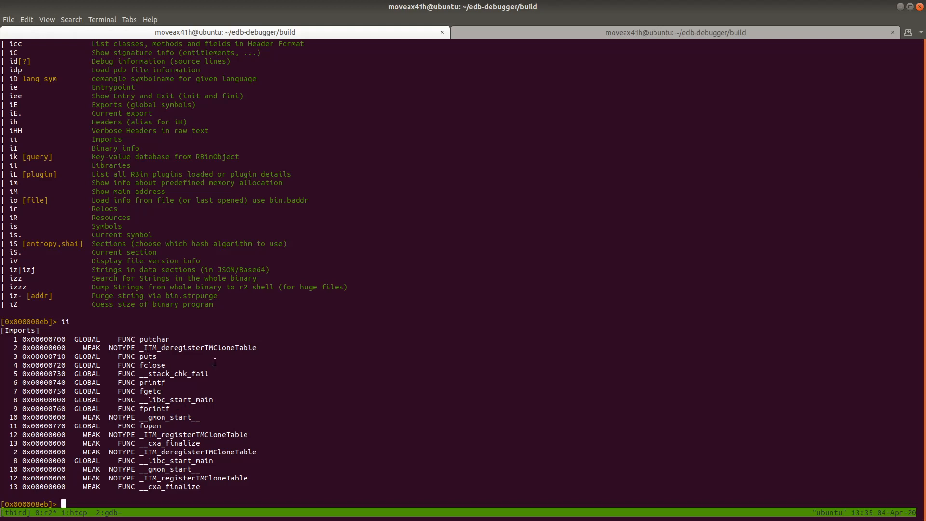
mouse_move(283, 377)
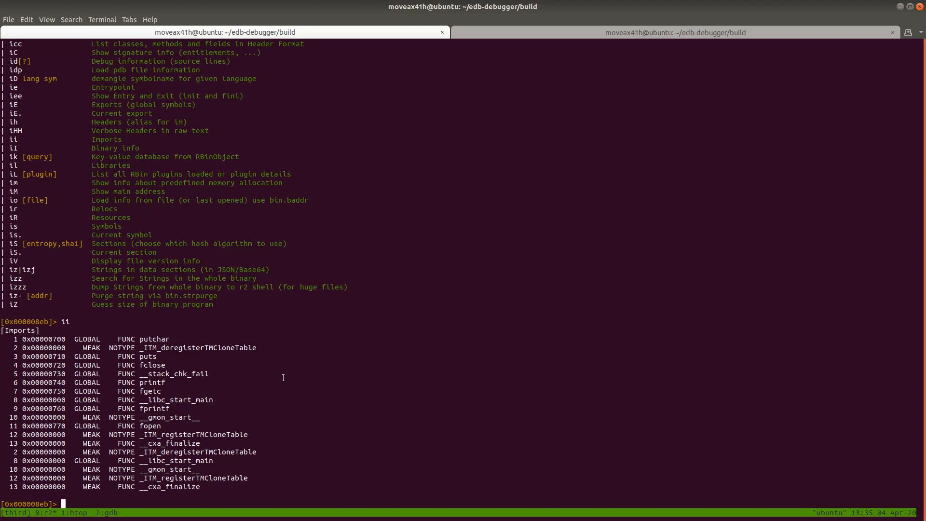
mouse_move(268, 404)
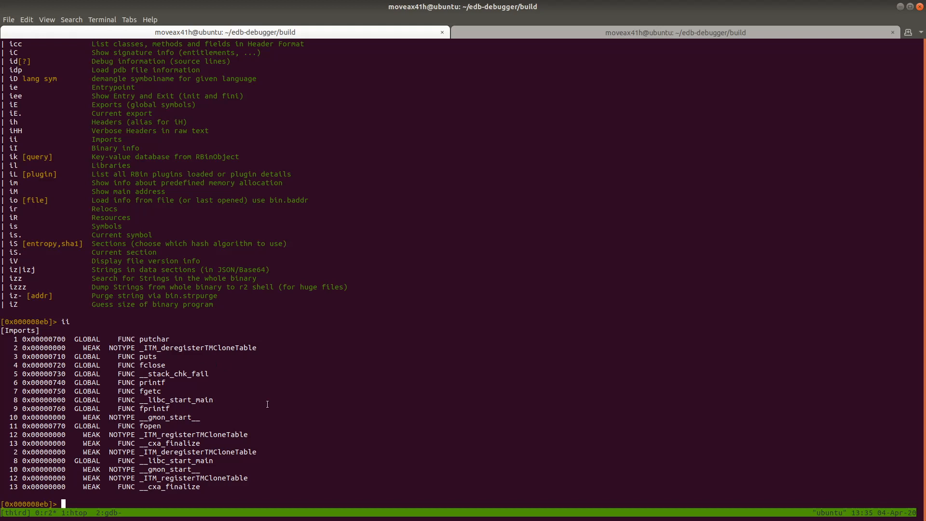
mouse_move(156, 384)
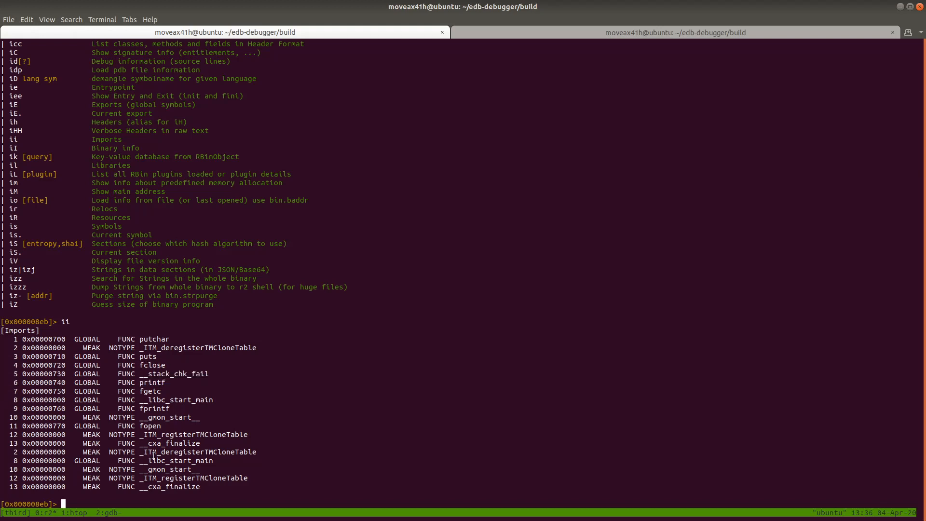
- Seek to the printf import at 0x00000740 and view it in visual mode
text(s)
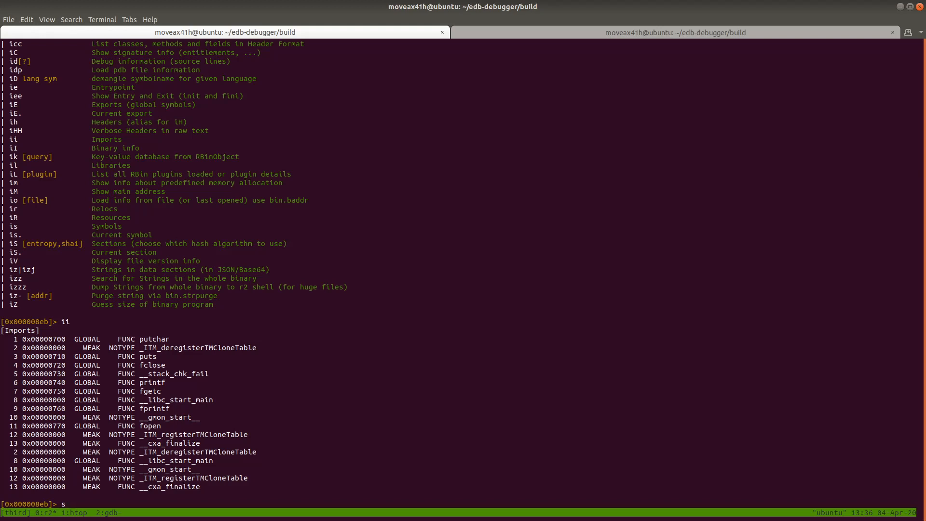
text(0x00000)
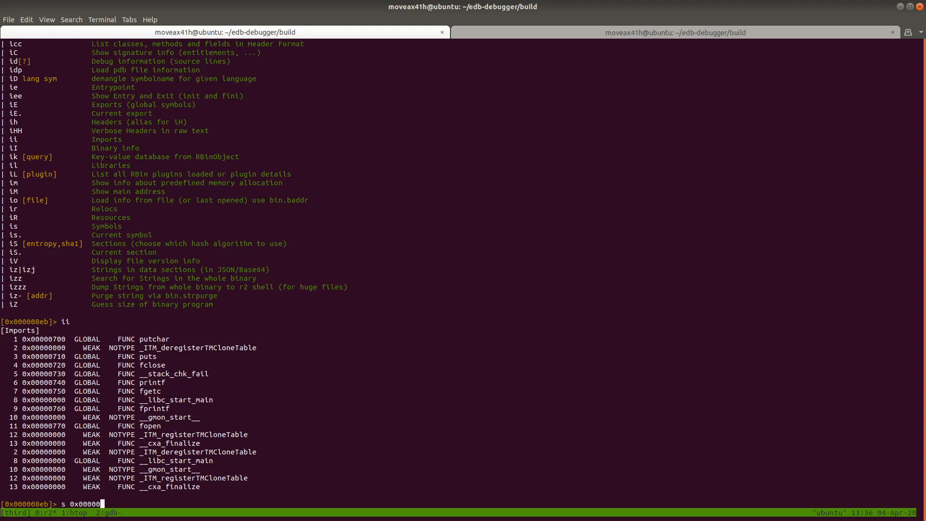
key(Return)
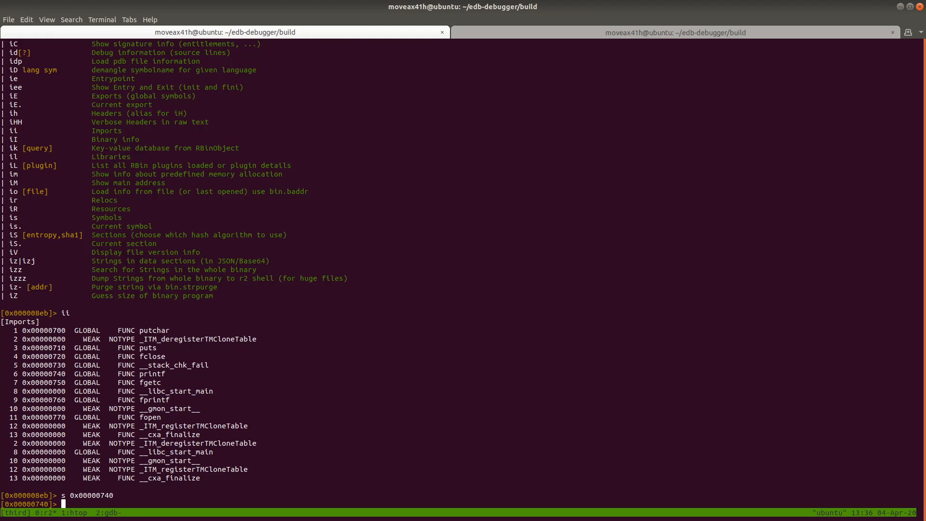
text(V)
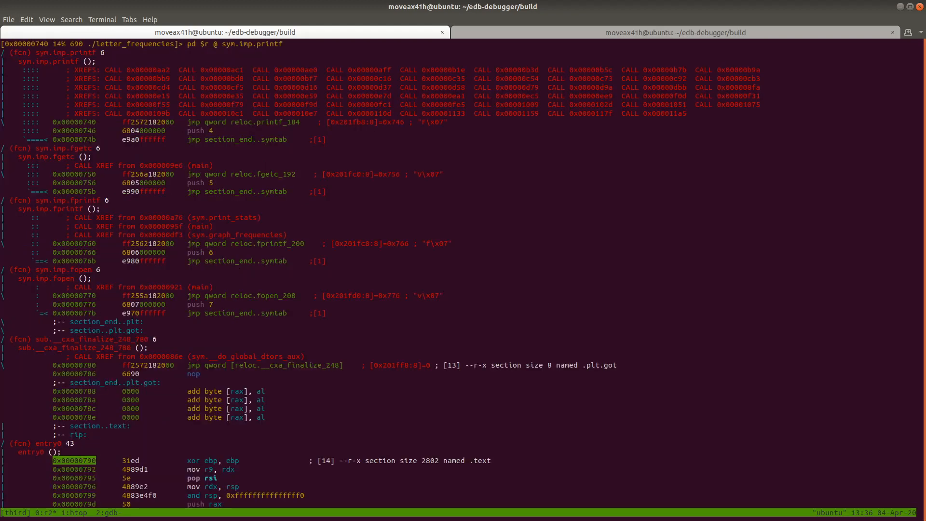
mouse_move(302, 238)
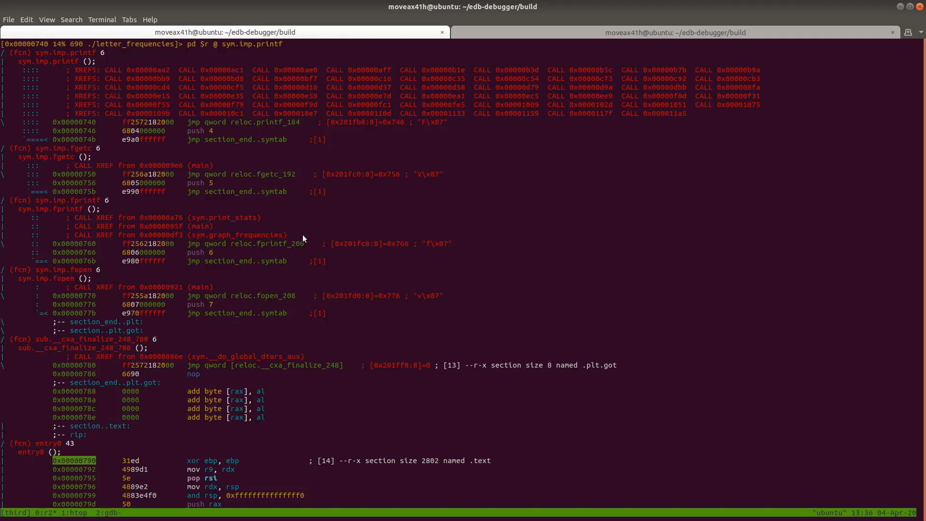
mouse_move(339, 135)
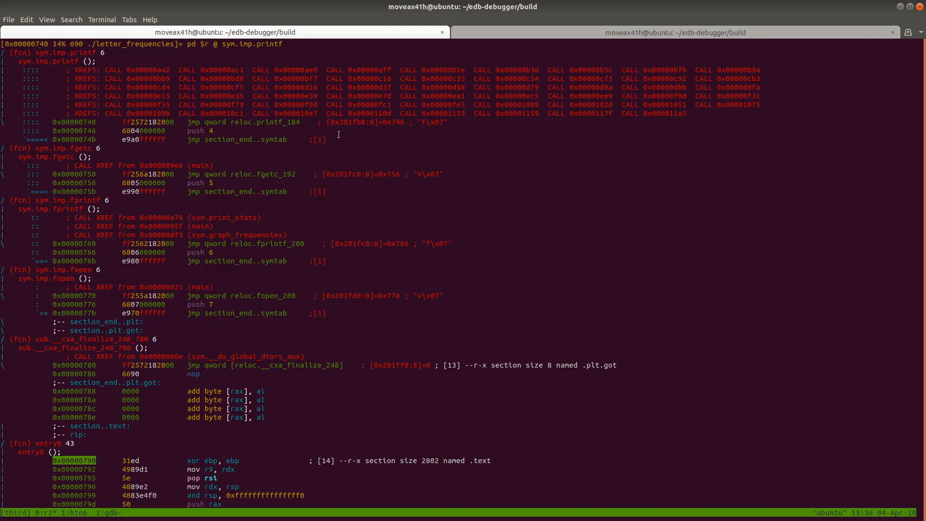
mouse_move(353, 174)
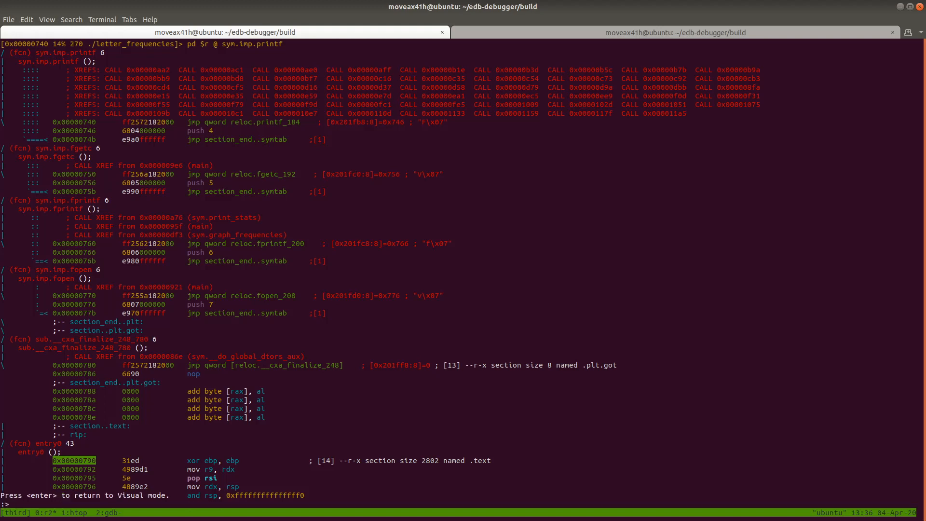
- List printf's cross-references with axt and land in main near main+81 at the printf, fopen and fprintf calls
text(axt)
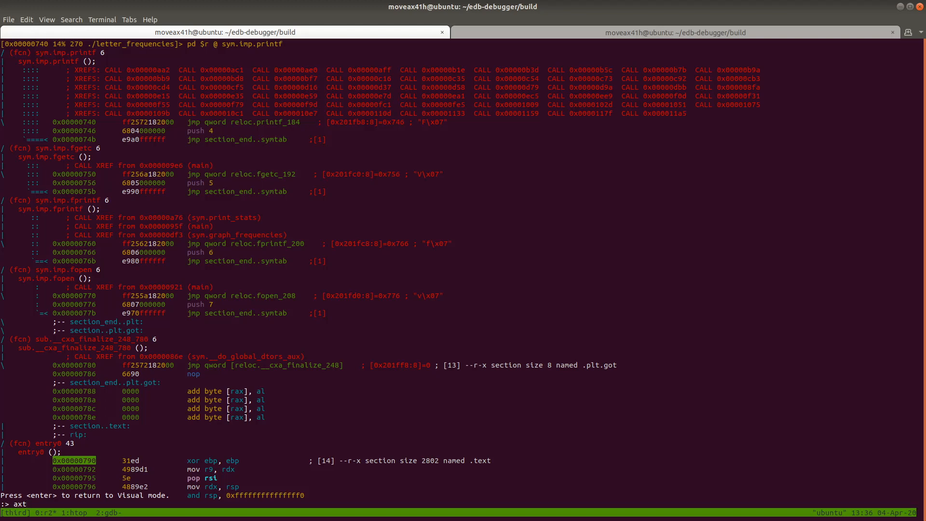
key(Return)
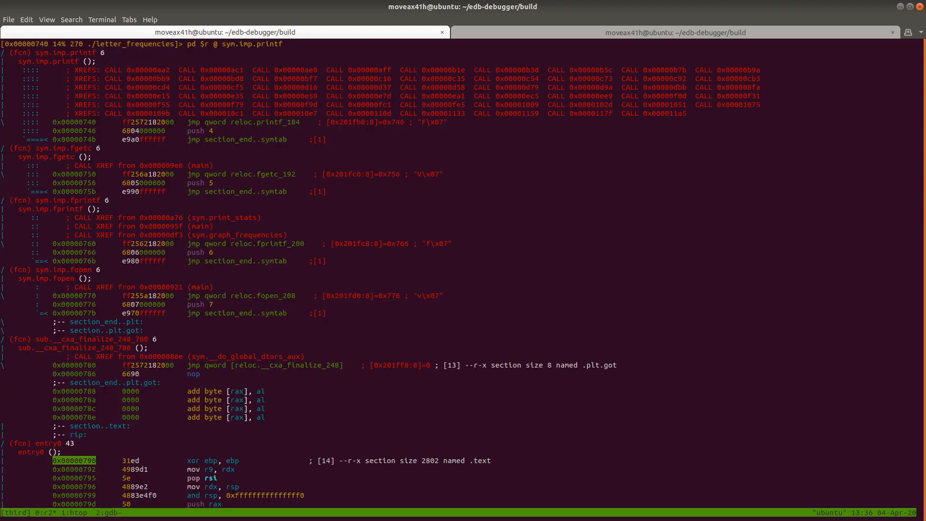
scroll(down, 3)
text(i)
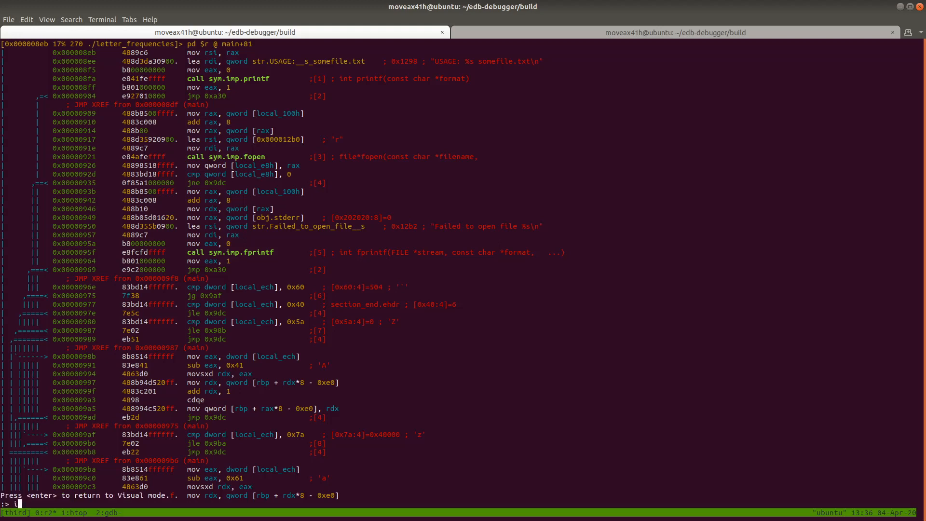
- Check the info help, then run iE to list exports main, print_stats, print_tally, graph_frequencies and stderr
text(?)
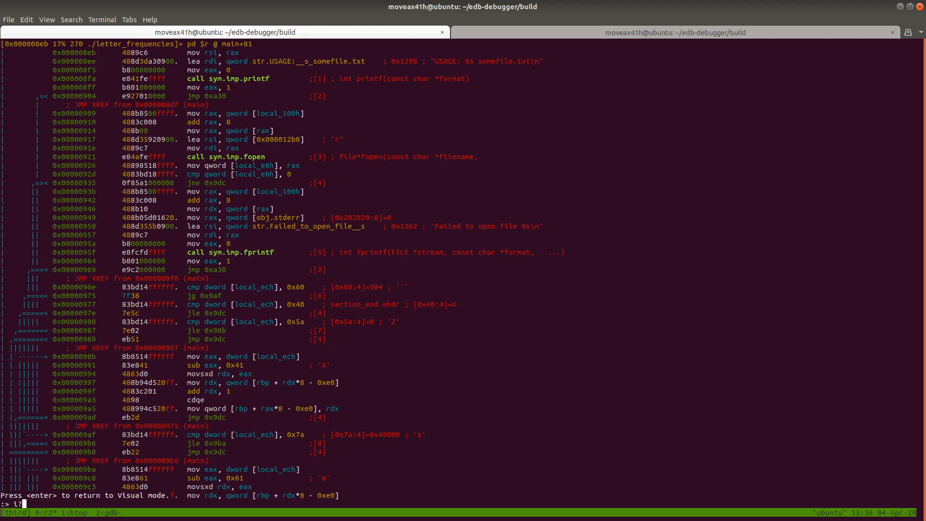
key(Return)
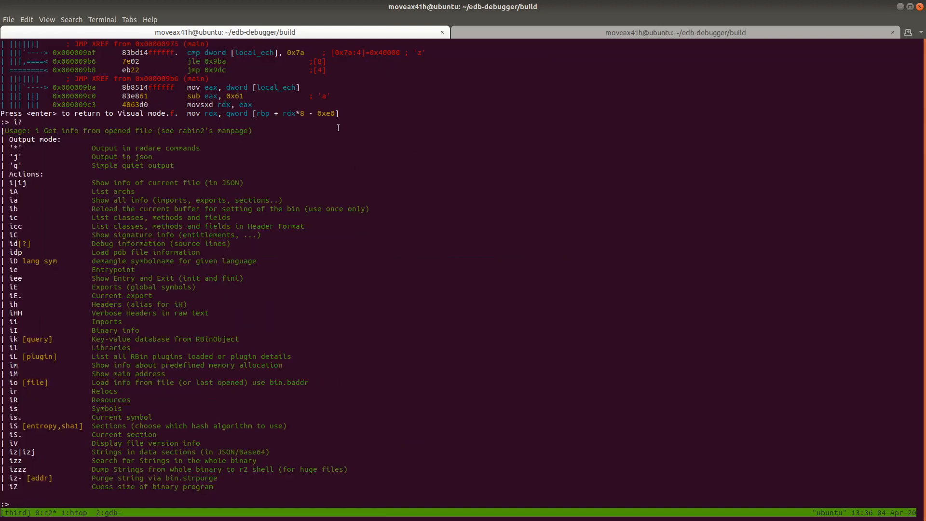
mouse_move(146, 326)
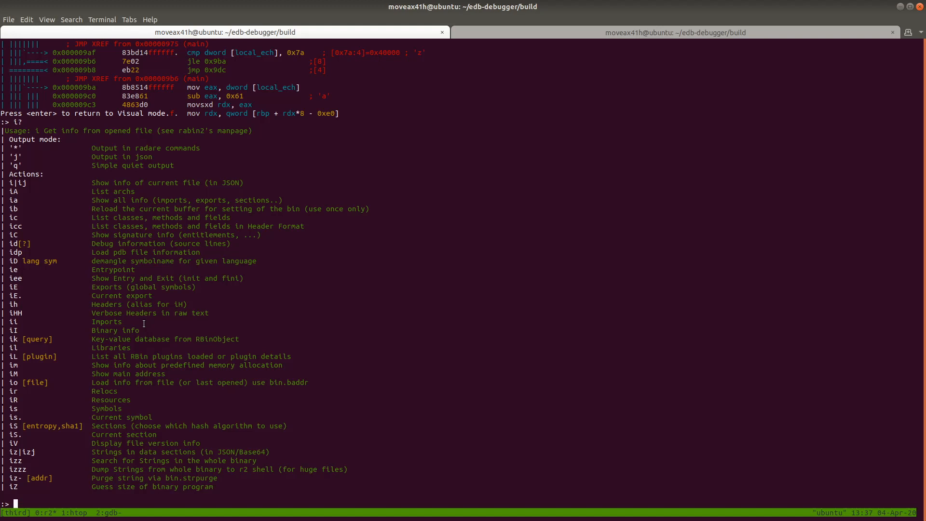
mouse_move(158, 287)
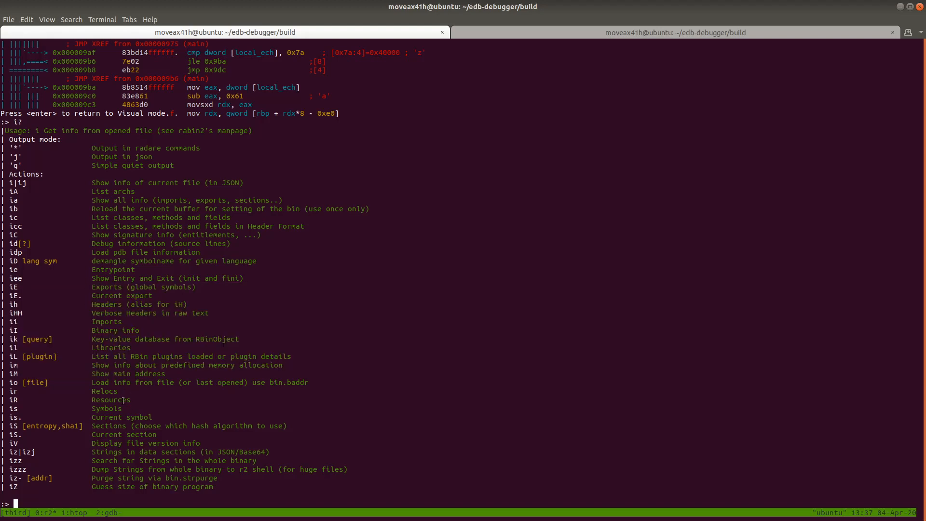
text(iE)
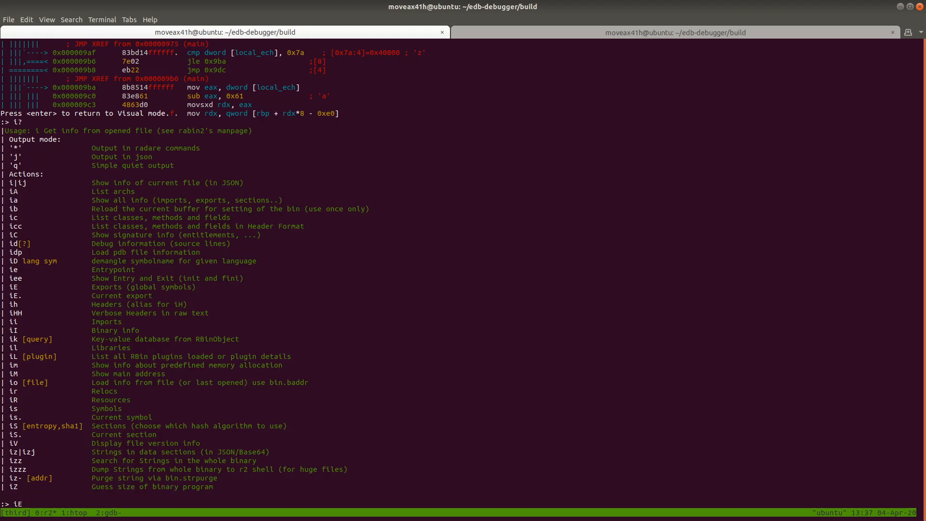
key(Return)
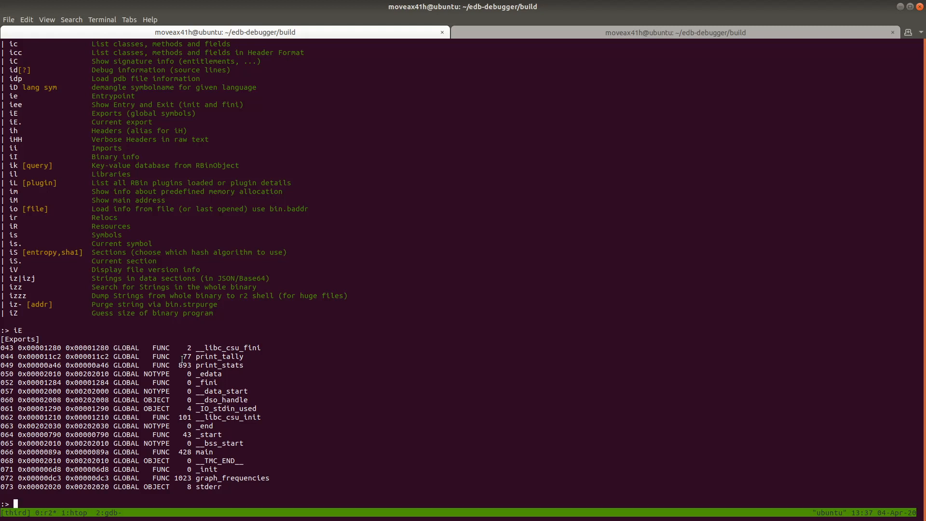
mouse_move(199, 225)
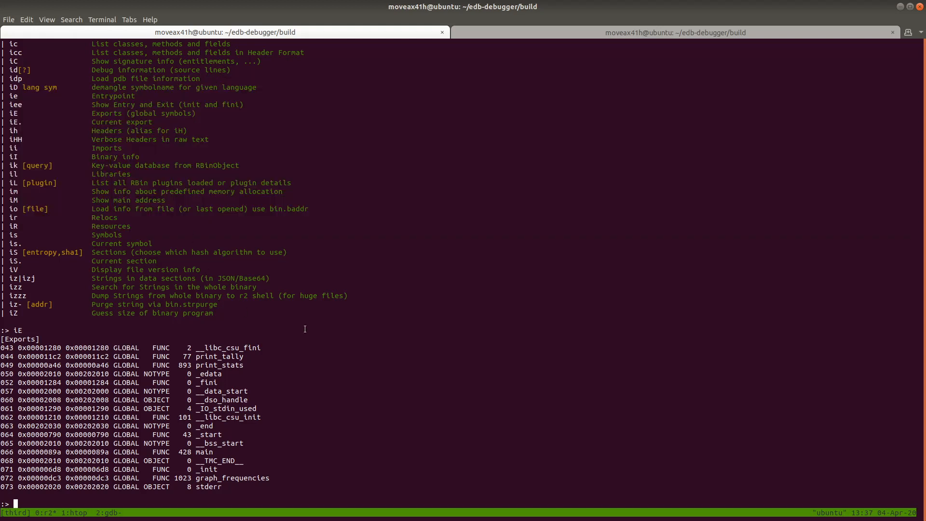
- Run iS to show the section table with .text, .rodata, .data, .bss and the loadable segments
text(iS)
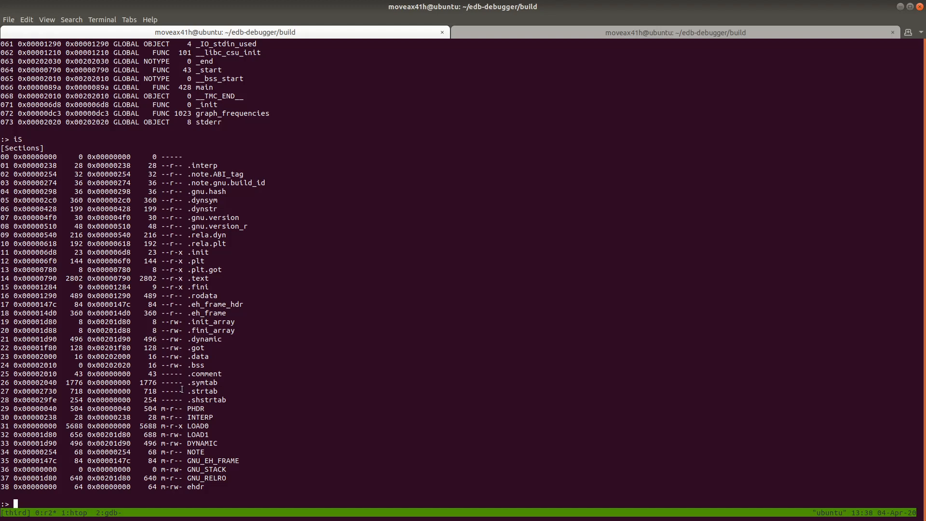
mouse_move(189, 260)
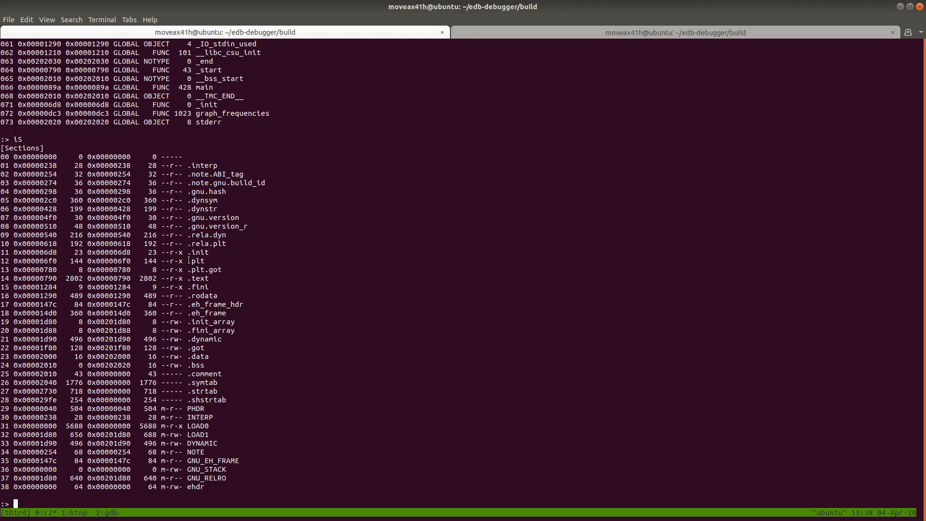
text(afl)
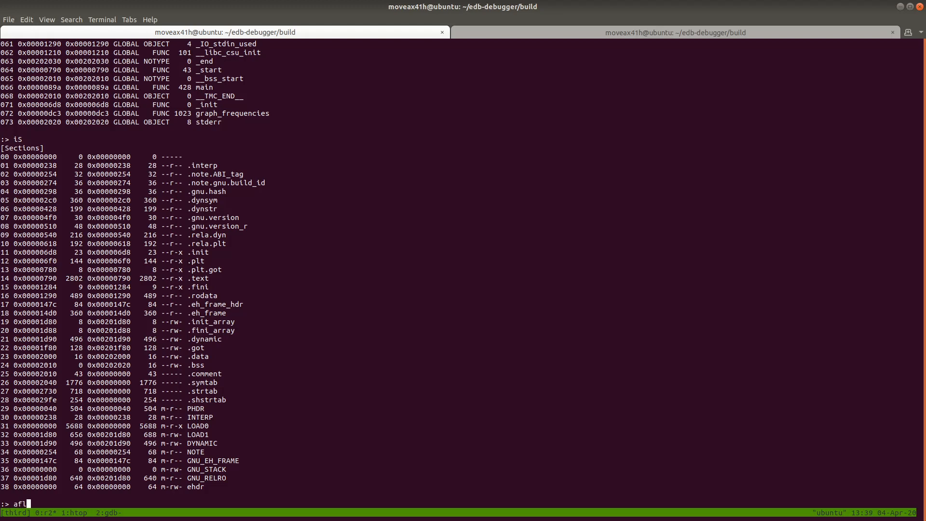
- Run afl for the function list, then afll for the per-function table of sizes, calls, locals and xrefs
key(Return)
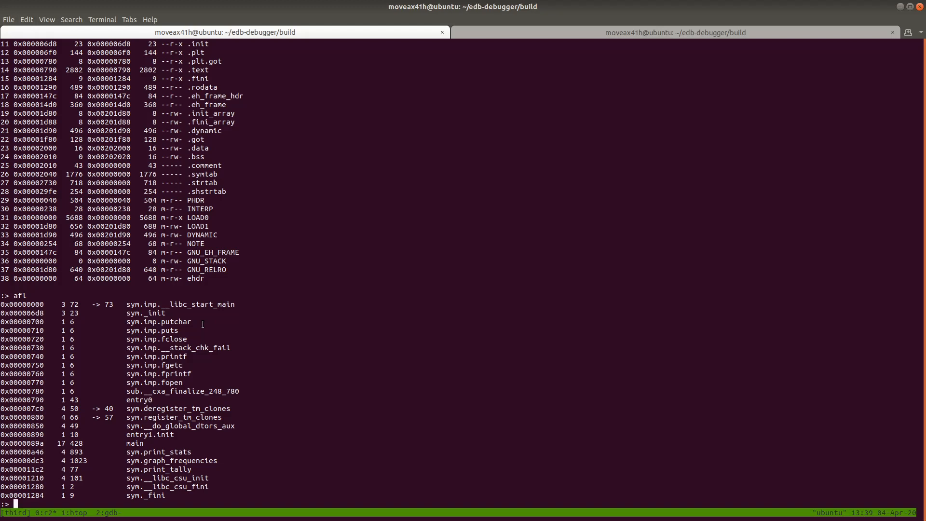
mouse_move(199, 291)
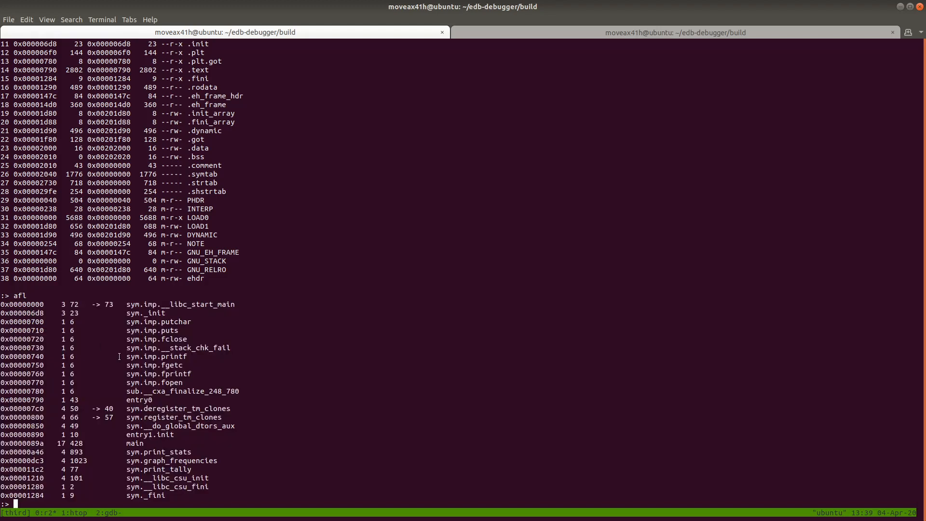
text(af)
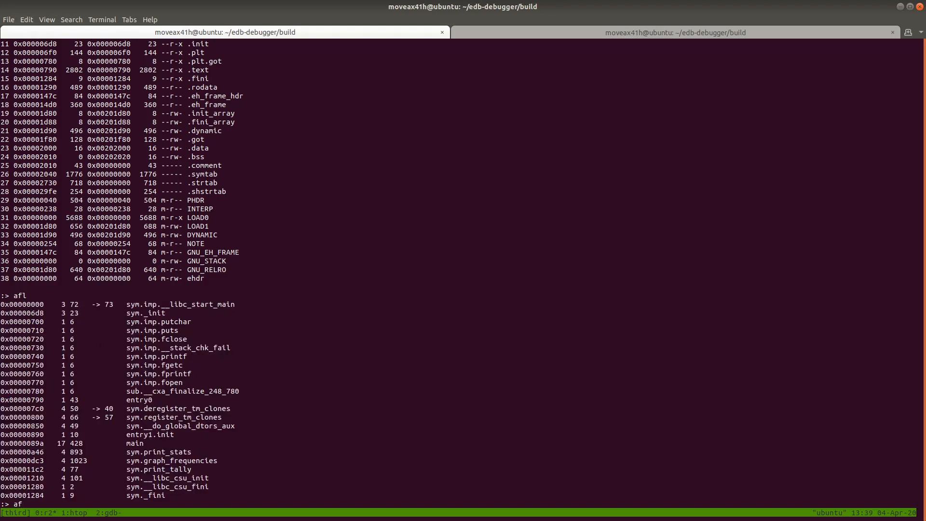
text(ll)
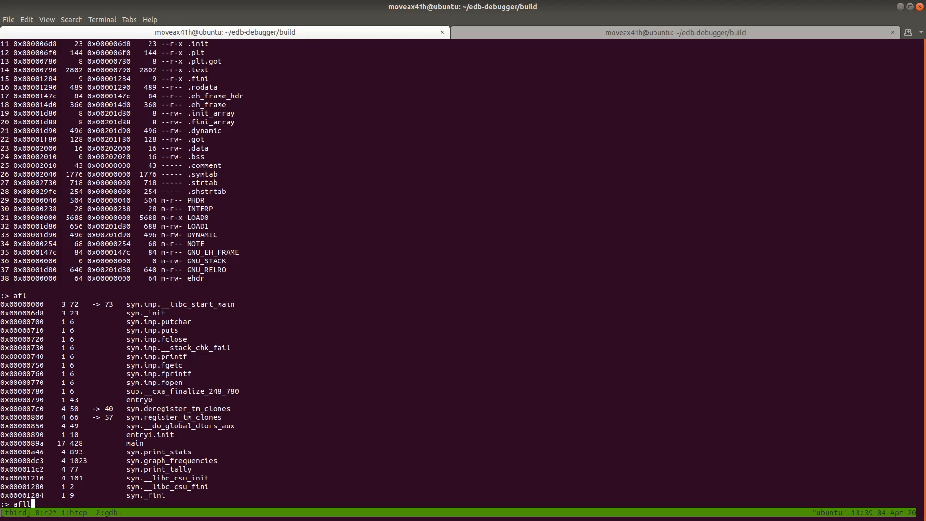
key(Return)
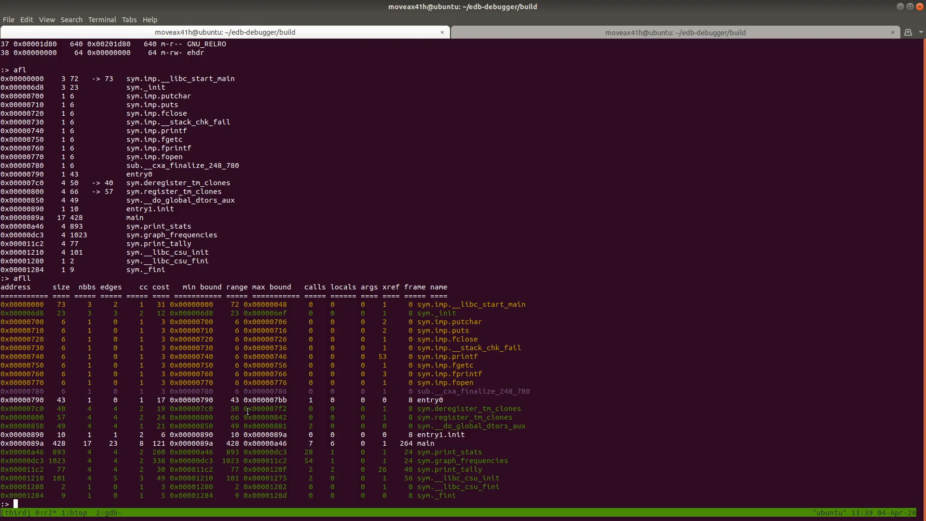
text(i?)
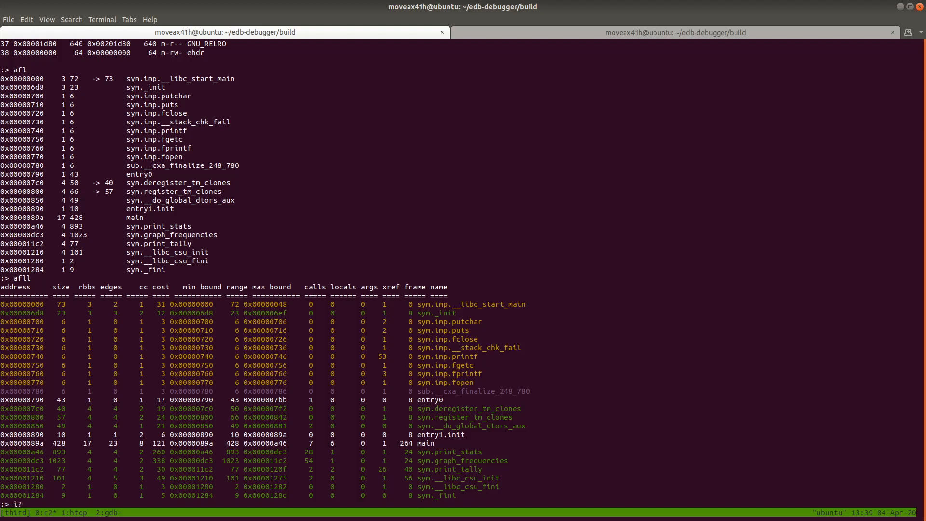
- Run iz to list .rodata strings including the usage message, file-open error and frequency format strings
text(is)
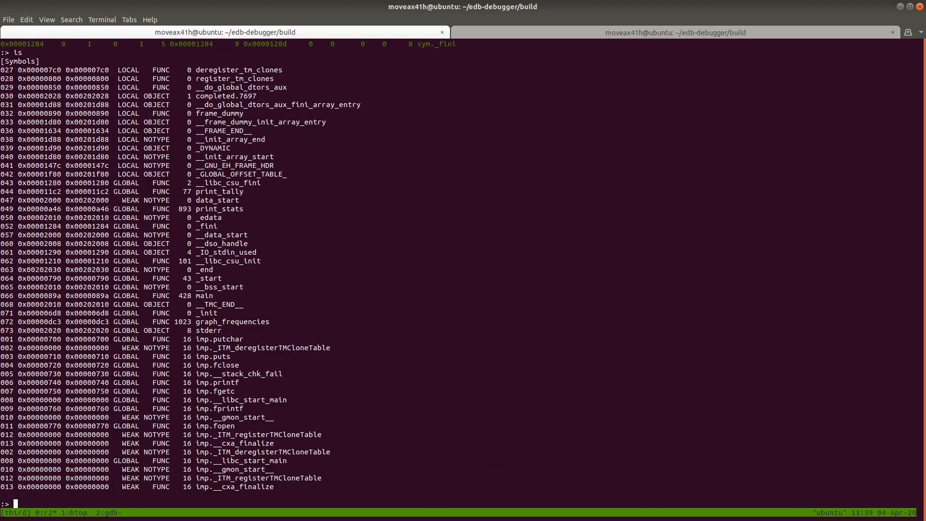
mouse_move(241, 280)
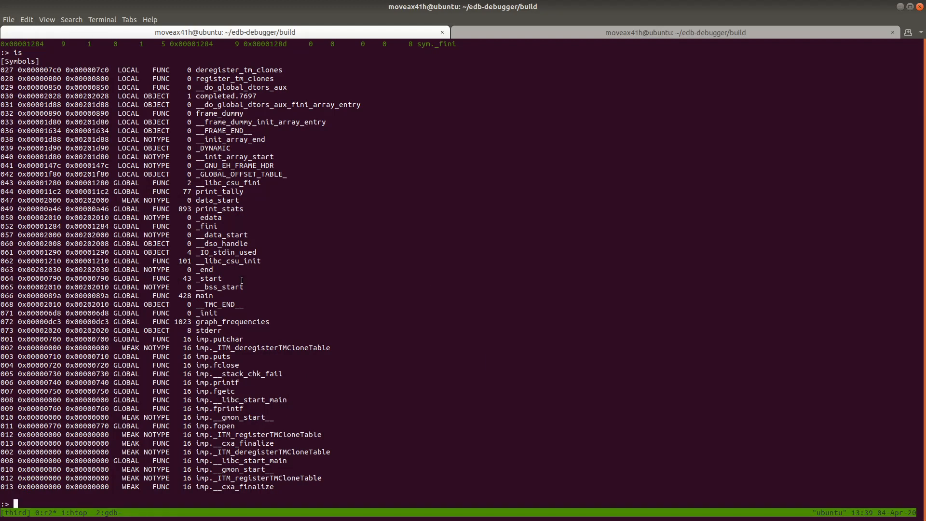
mouse_move(278, 464)
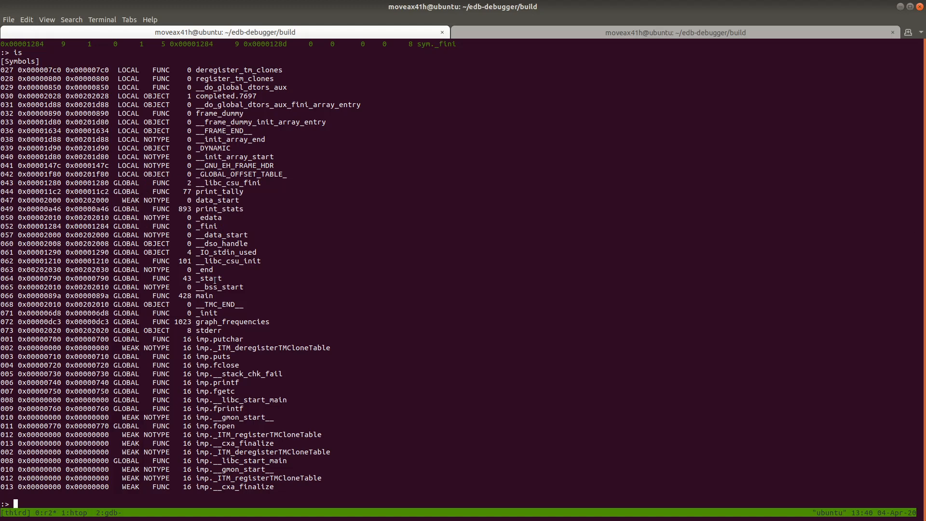
mouse_move(351, 212)
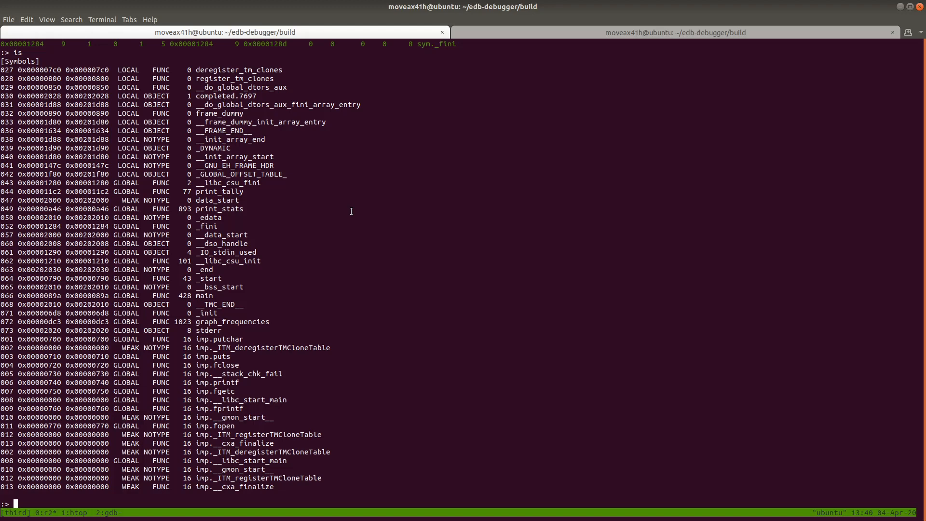
mouse_move(61, 145)
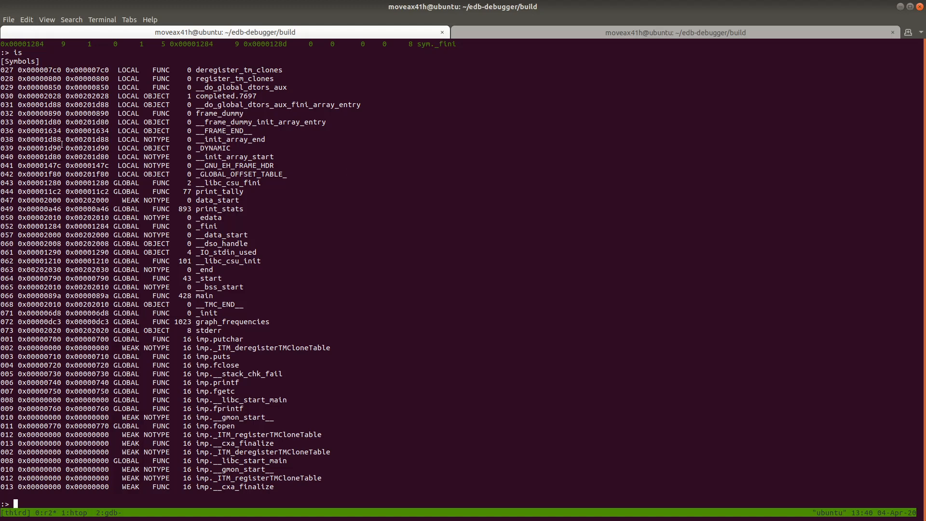
mouse_move(276, 243)
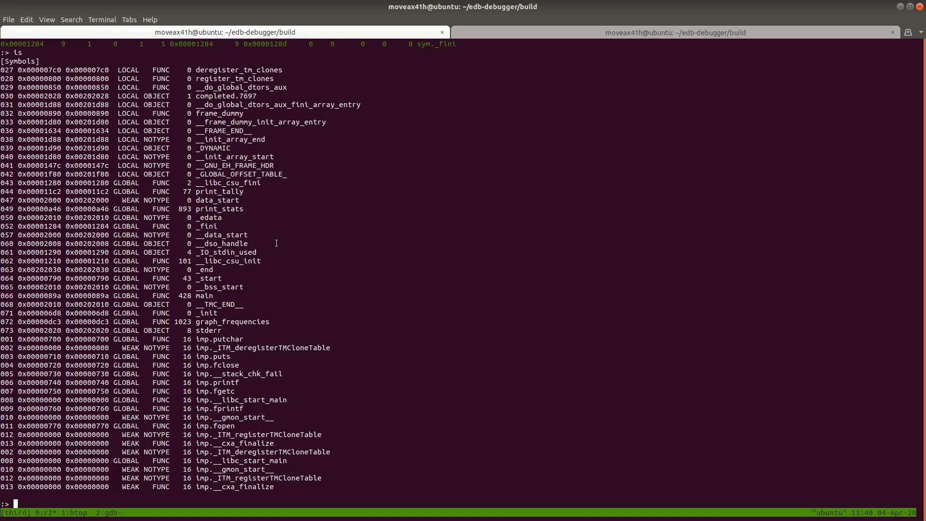
mouse_move(307, 217)
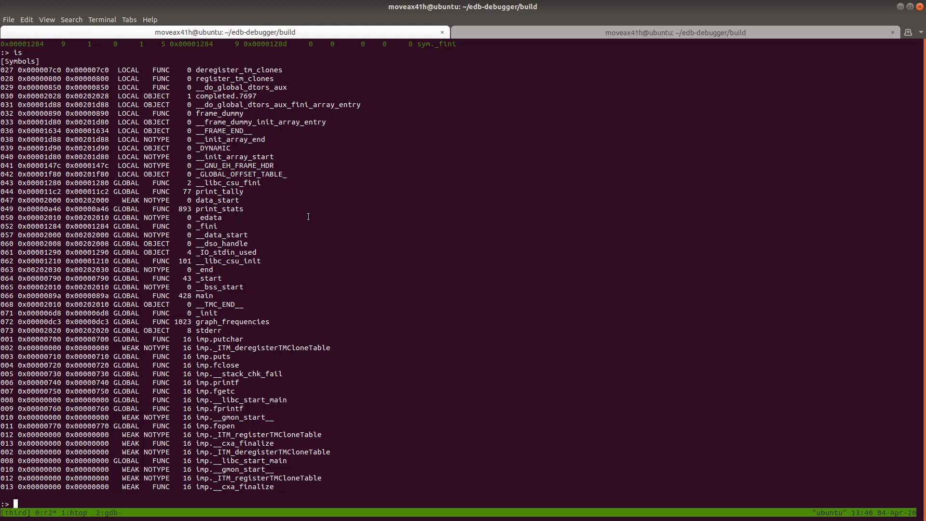
mouse_move(273, 211)
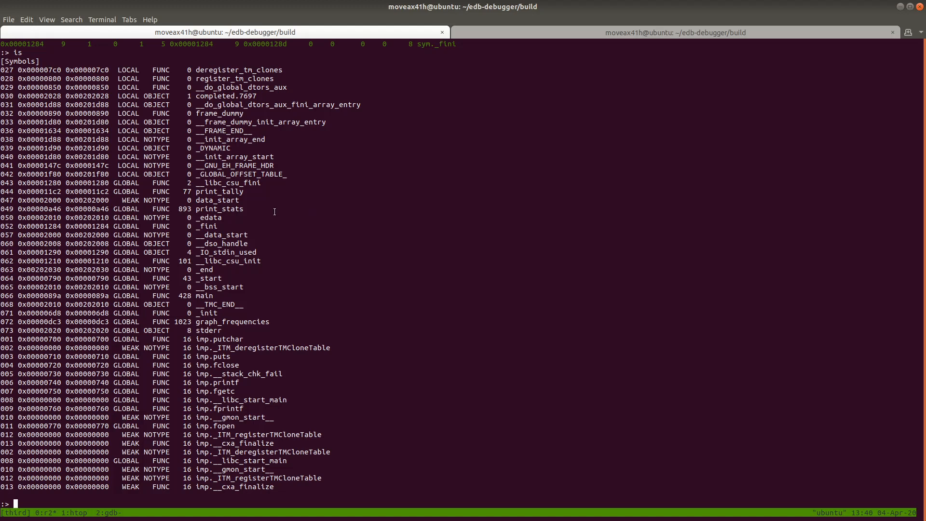
mouse_move(250, 243)
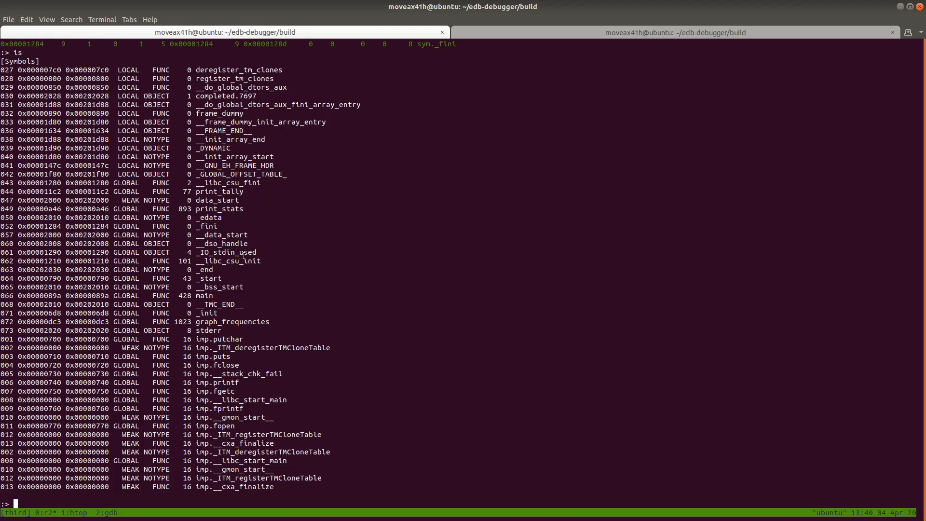
text(iz)
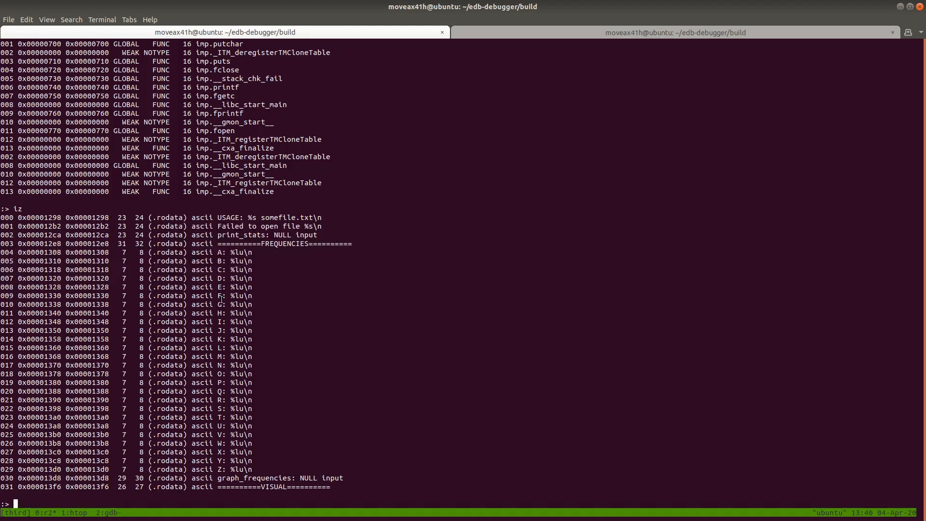
- Run izz to list strings from the whole binary, including .strtab symbol and .shstrtab section names
text(iz)
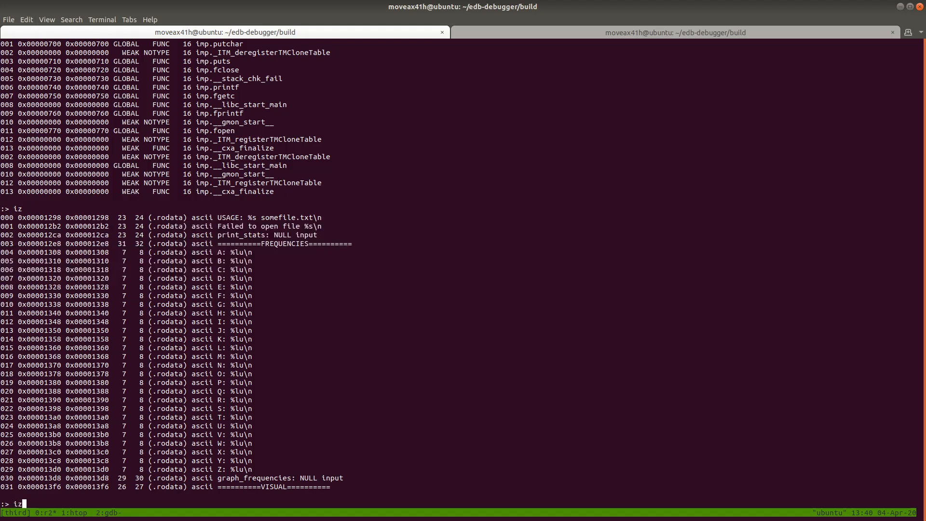
text(z)
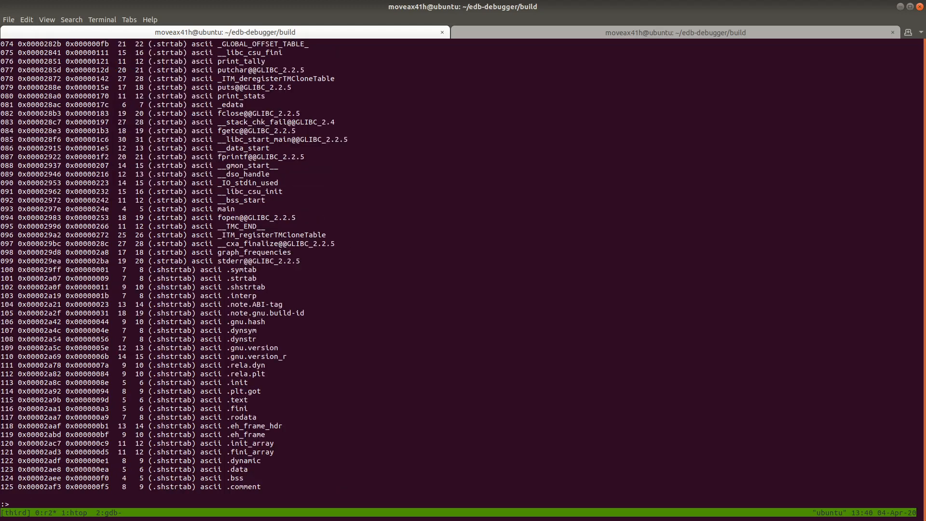
mouse_move(257, 392)
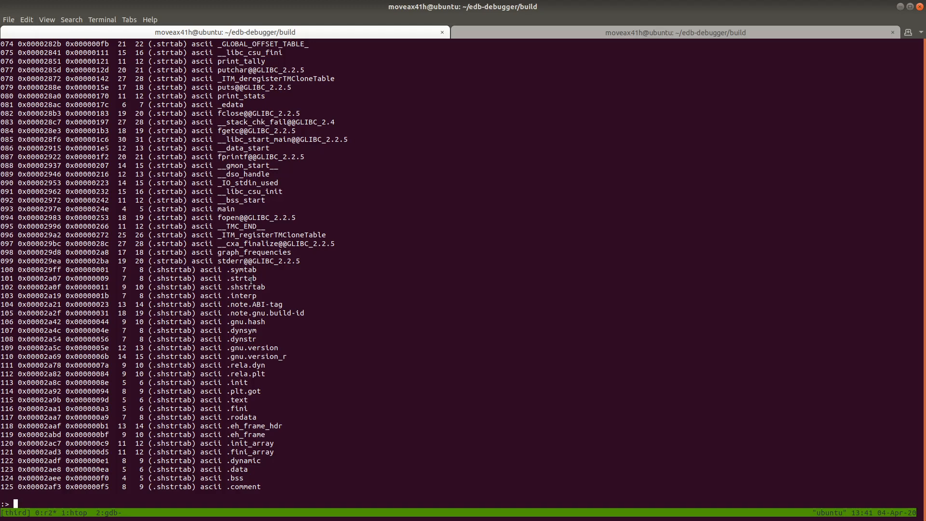
scroll(up, 3)
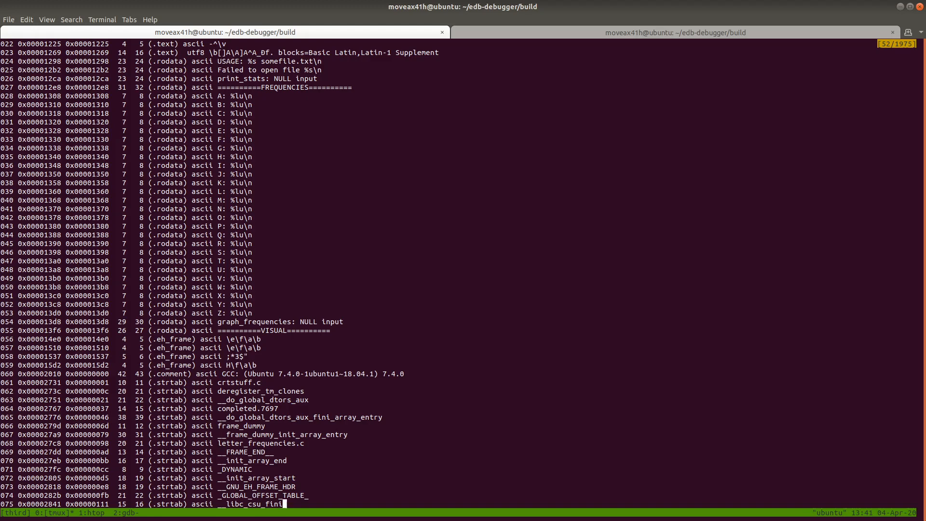
scroll(down, 3)
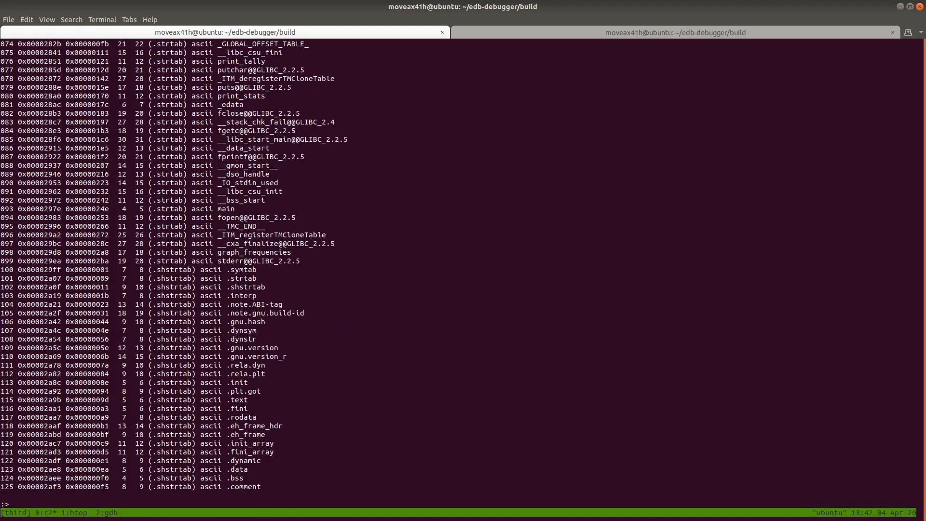
- Seek to 0x000012b2, the "Failed to open file %s\n" string, and view it with its xref annotations
text(s 0x0000)
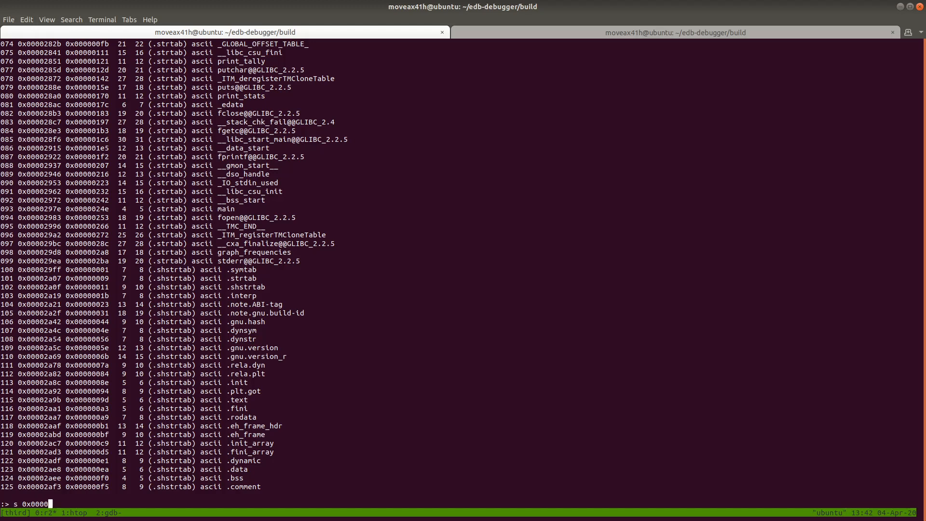
key(Return)
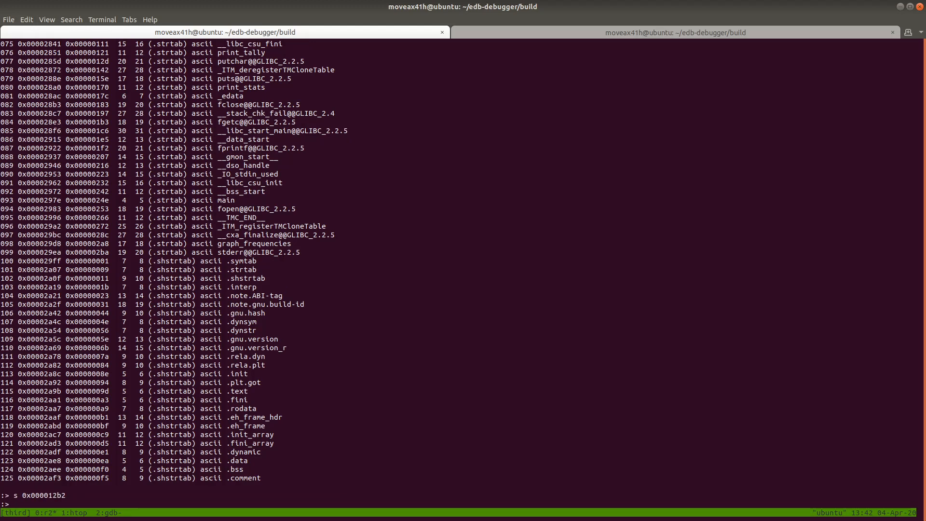
key(Return)
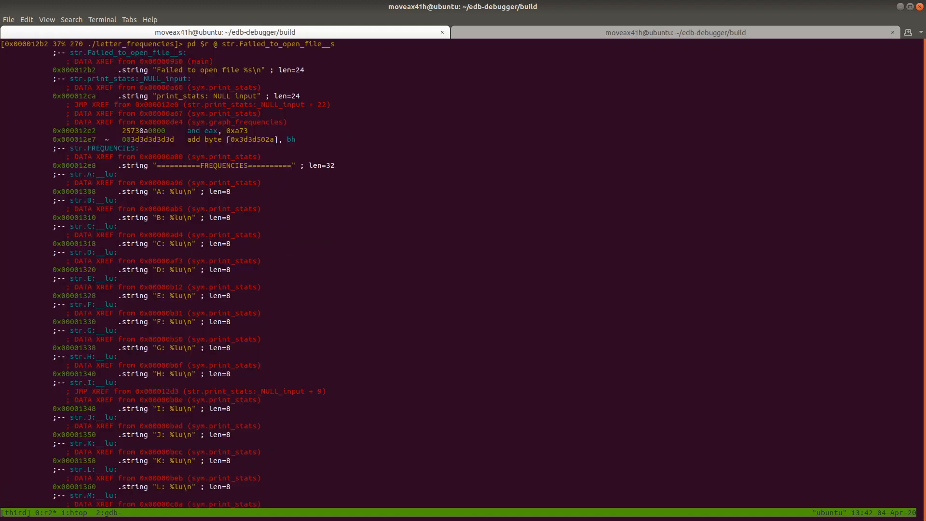
mouse_move(181, 71)
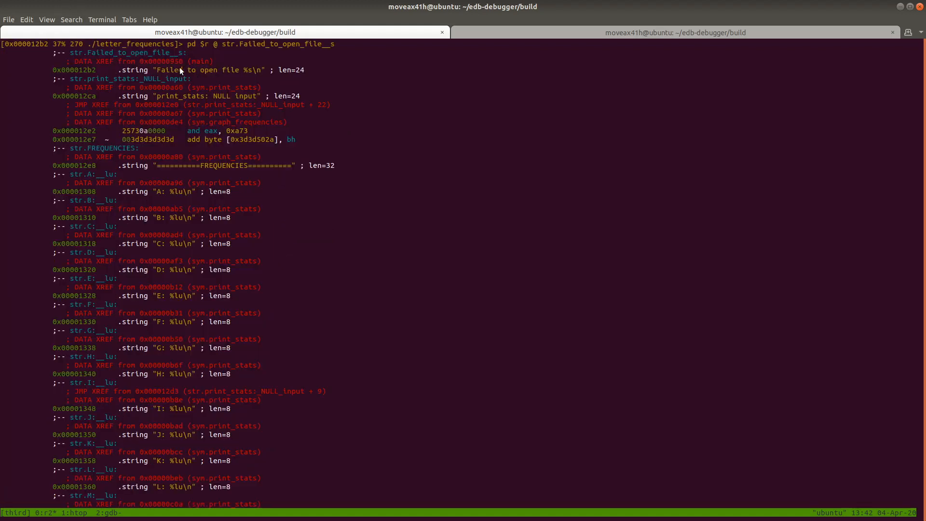
mouse_move(98, 70)
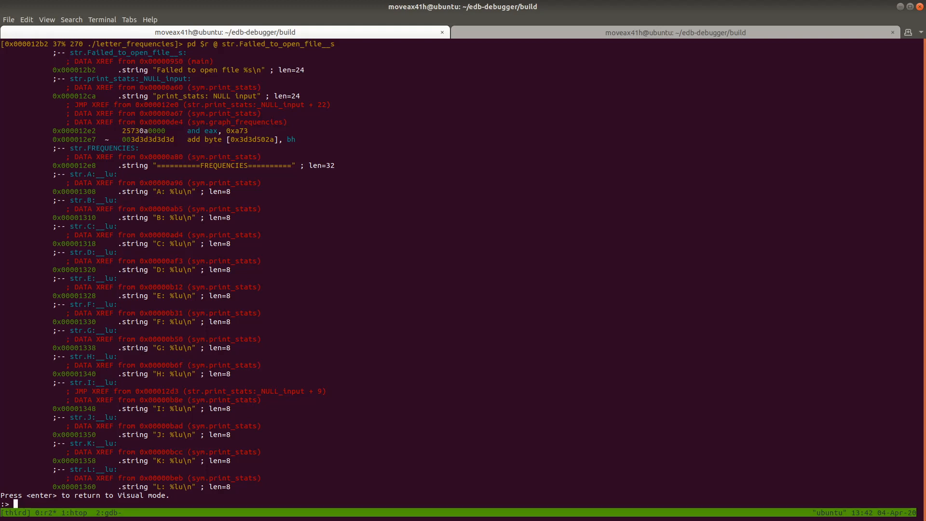
- Run axt to find the string's single data reference from main at 0x950
text(af)
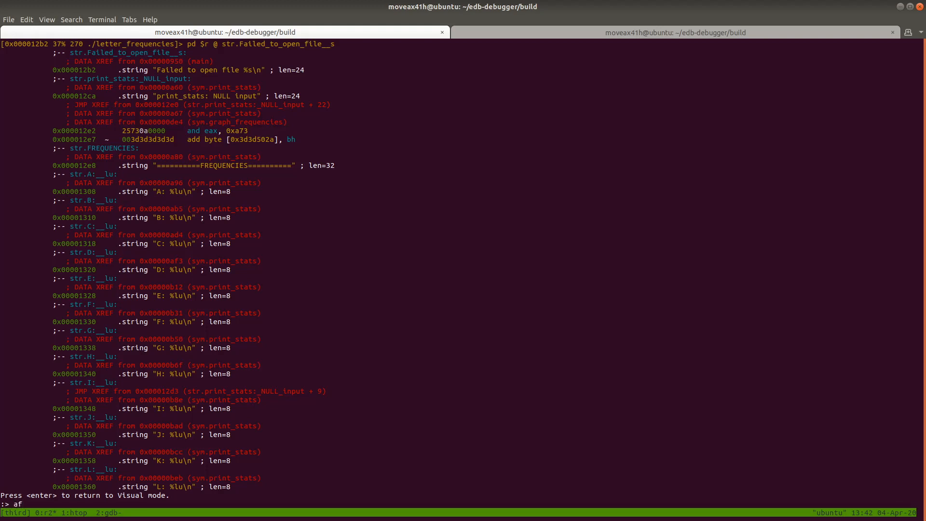
text(x)
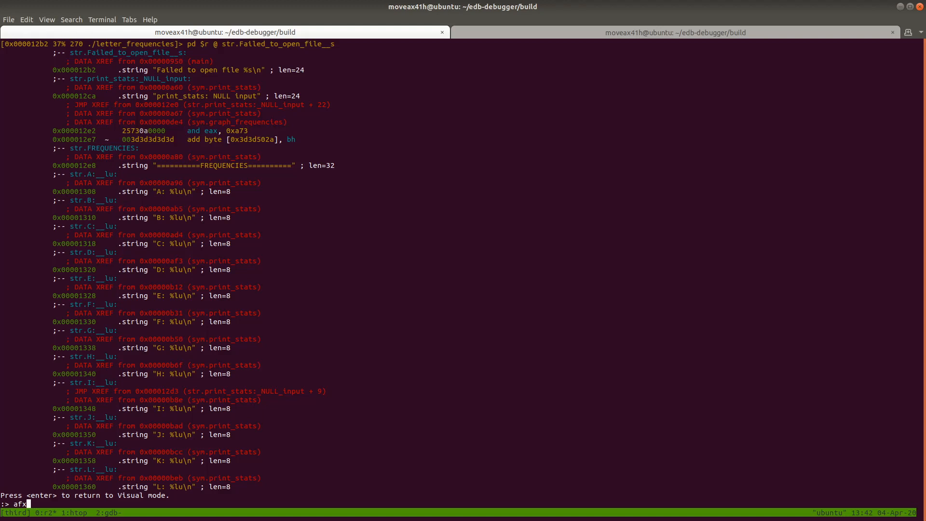
key(BackSpace)
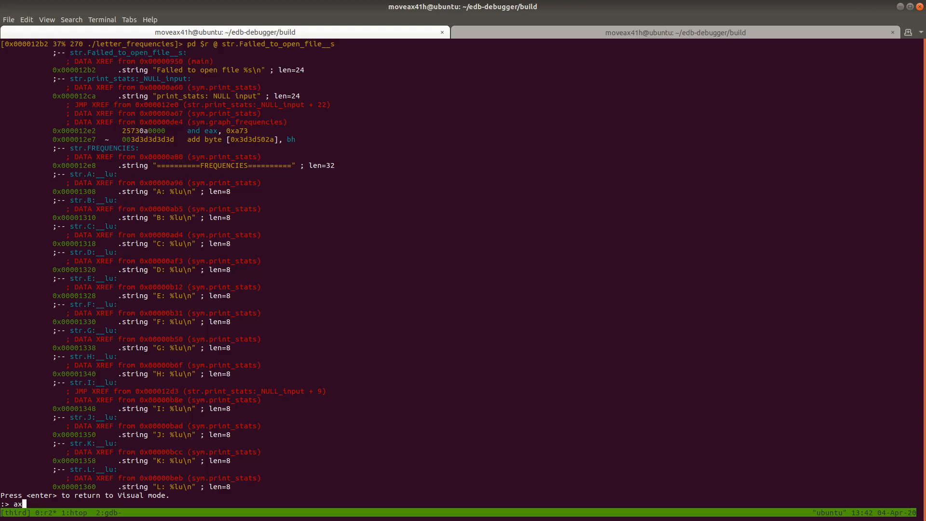
text(t)
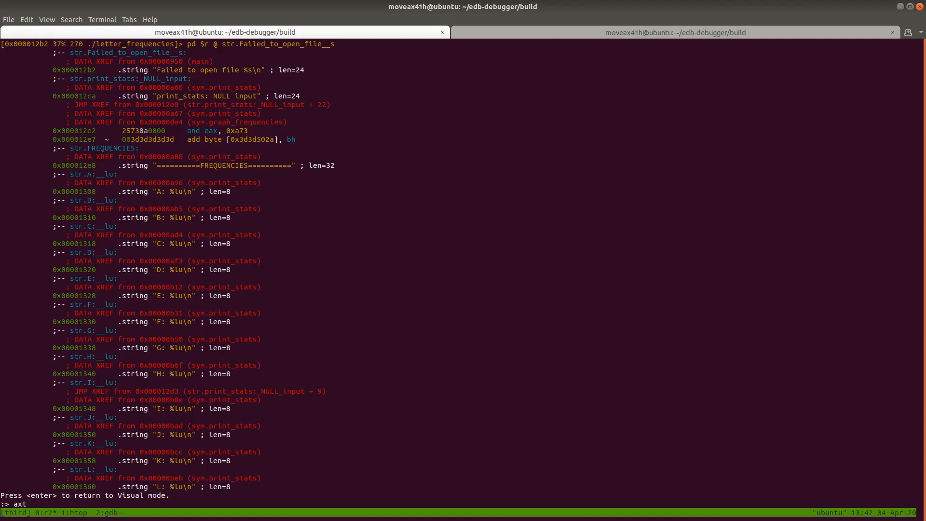
key(Return)
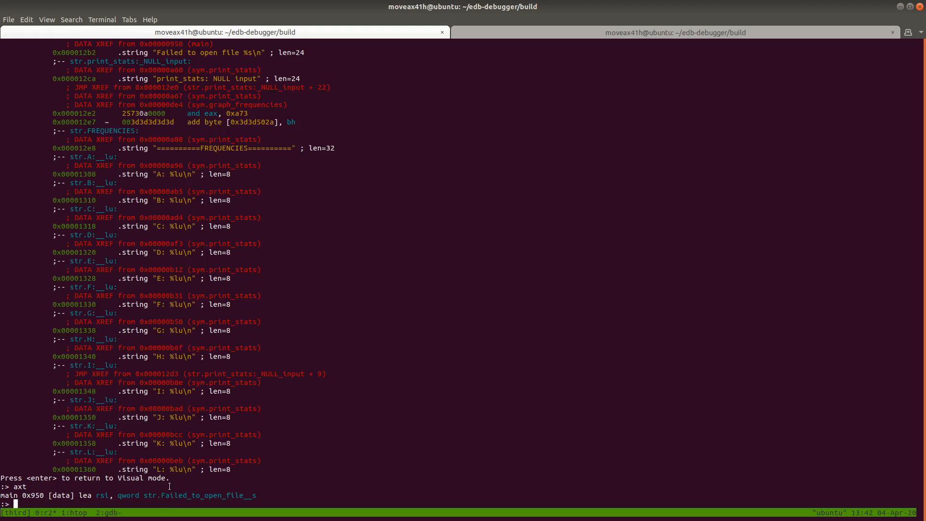
mouse_move(336, 425)
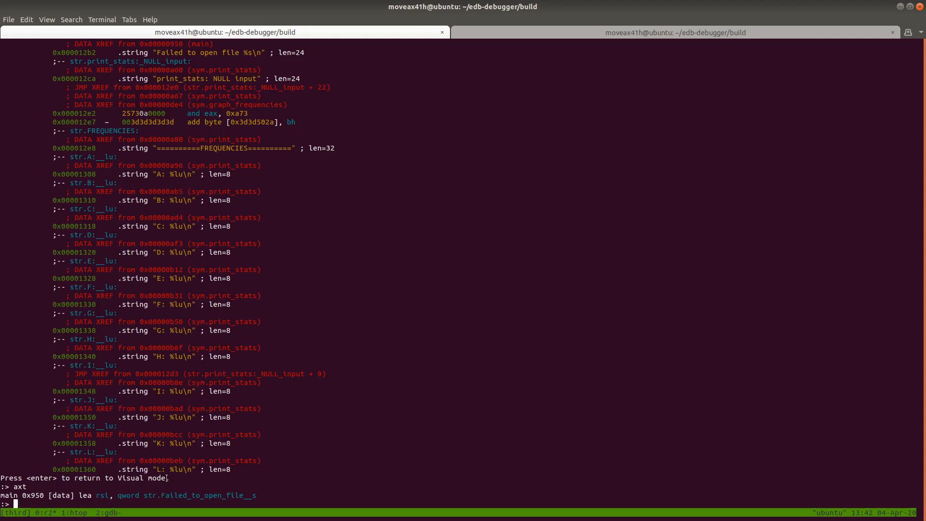
- Seek to 0x950 inside main to view the disassembly loading the 'Failed to open file' string for fprintf
text(s 0)
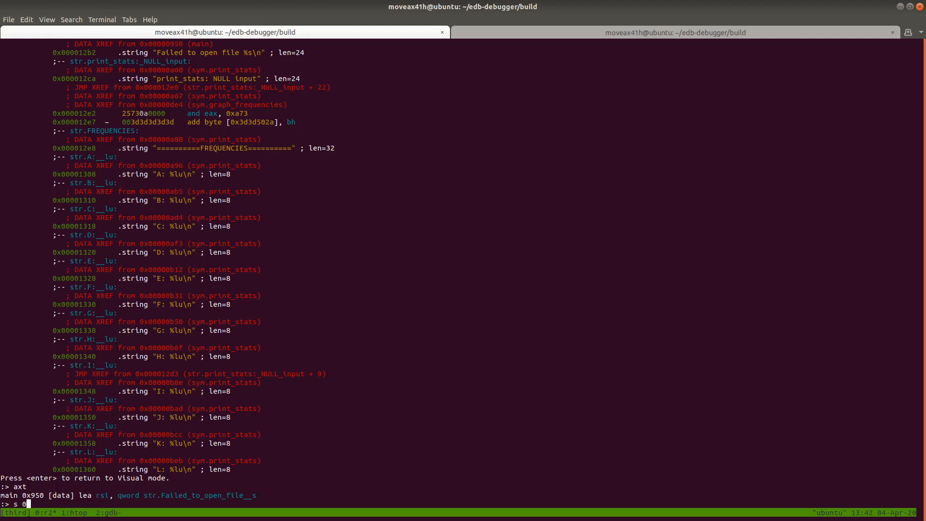
text(x950)
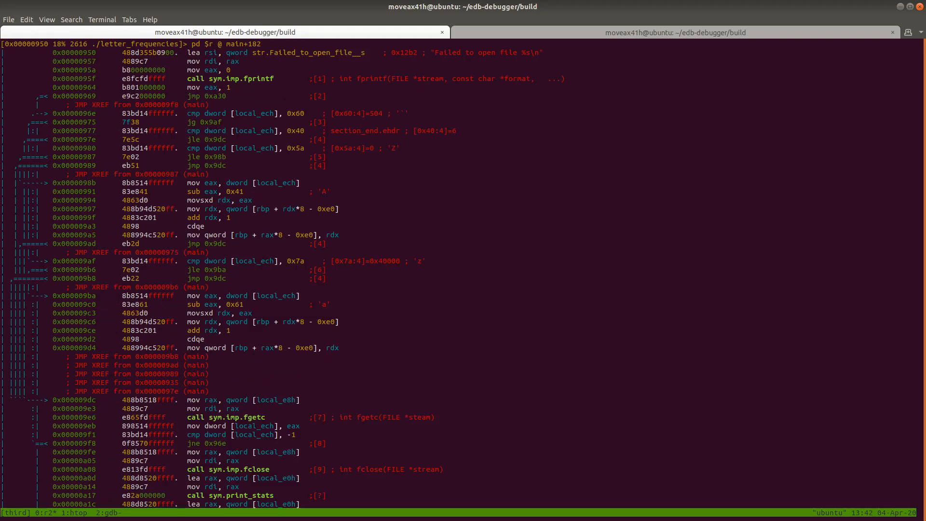
mouse_move(330, 152)
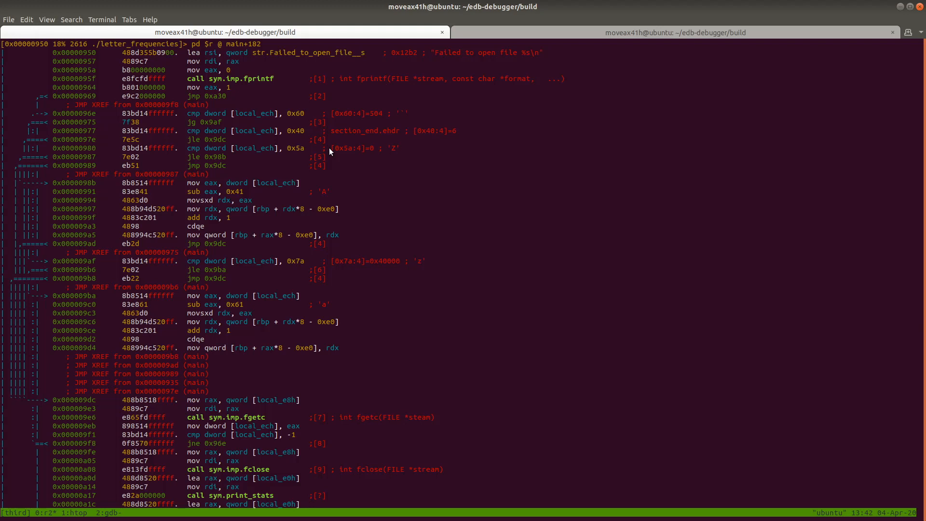
mouse_move(16, 480)
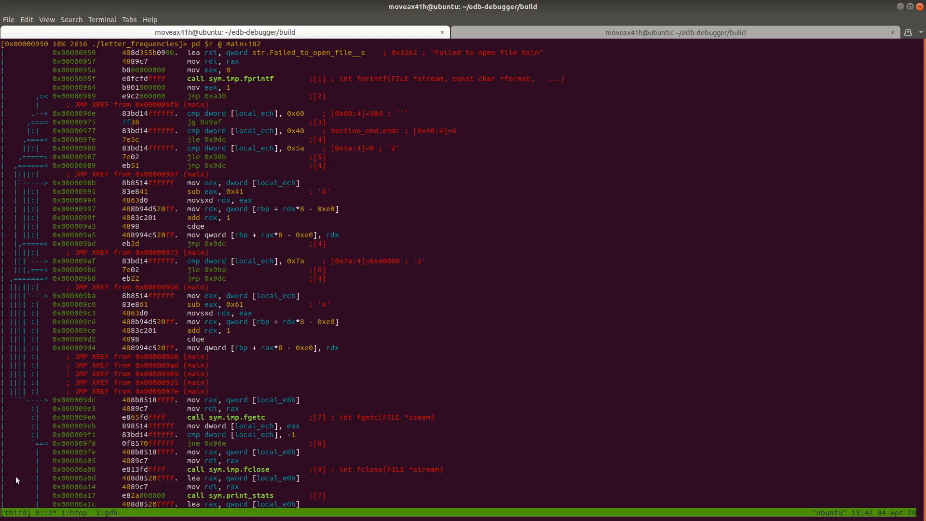